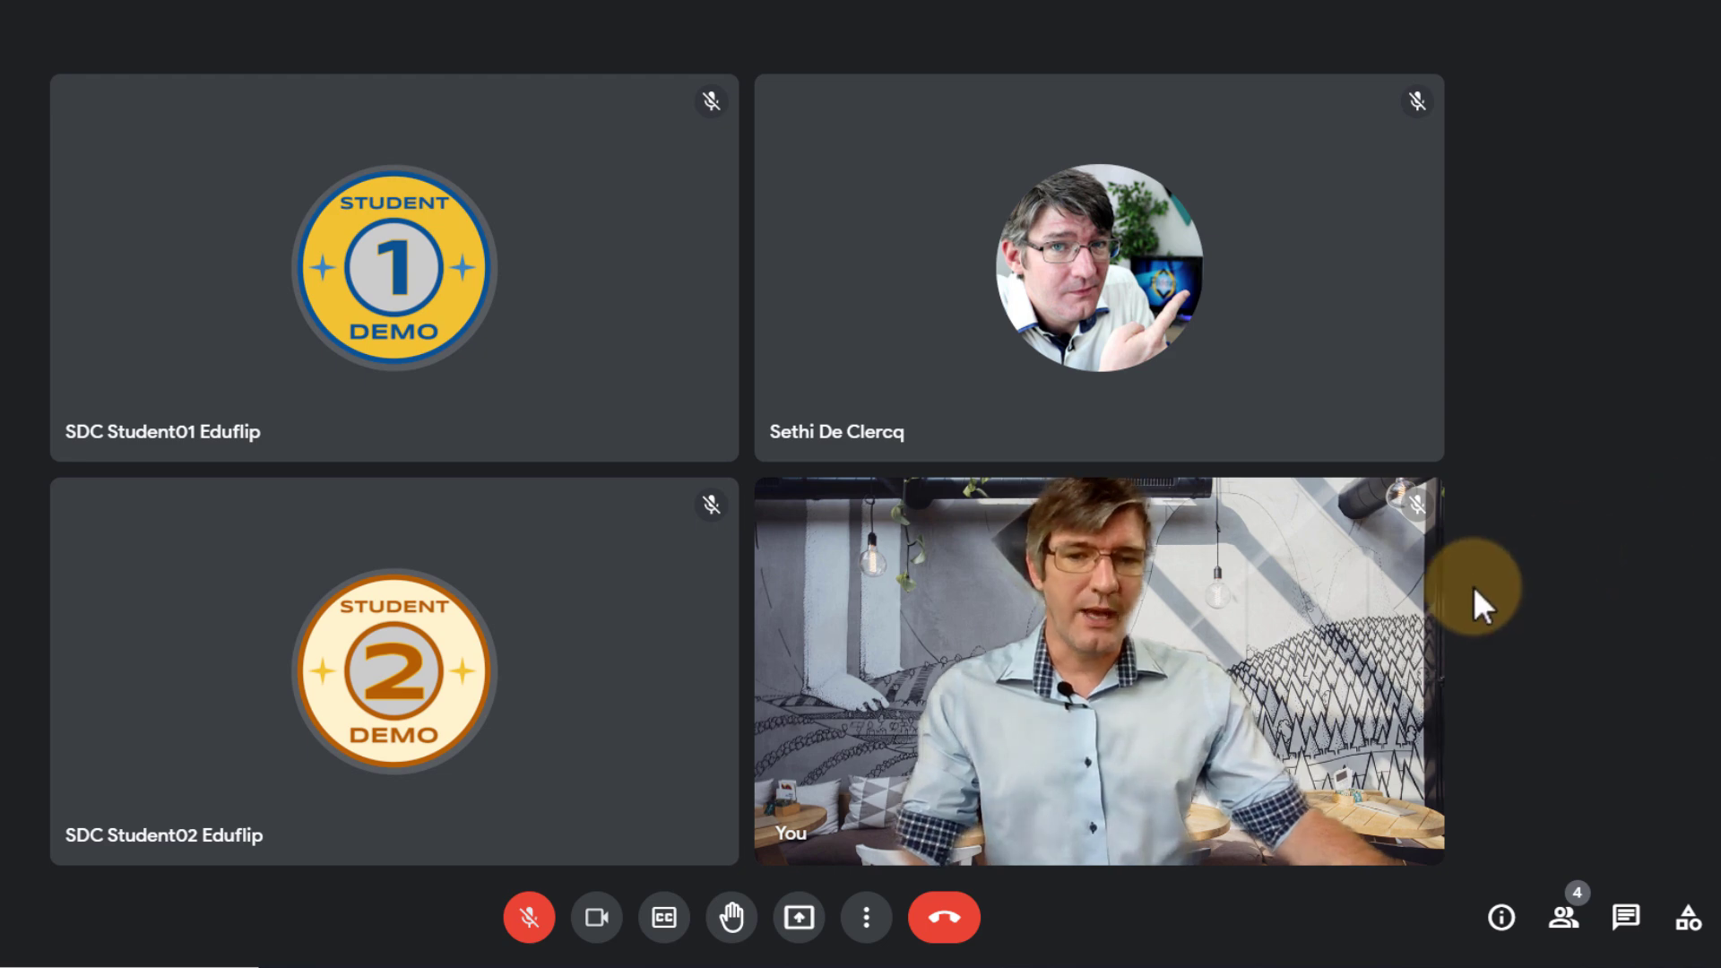
mouse_move(596, 918)
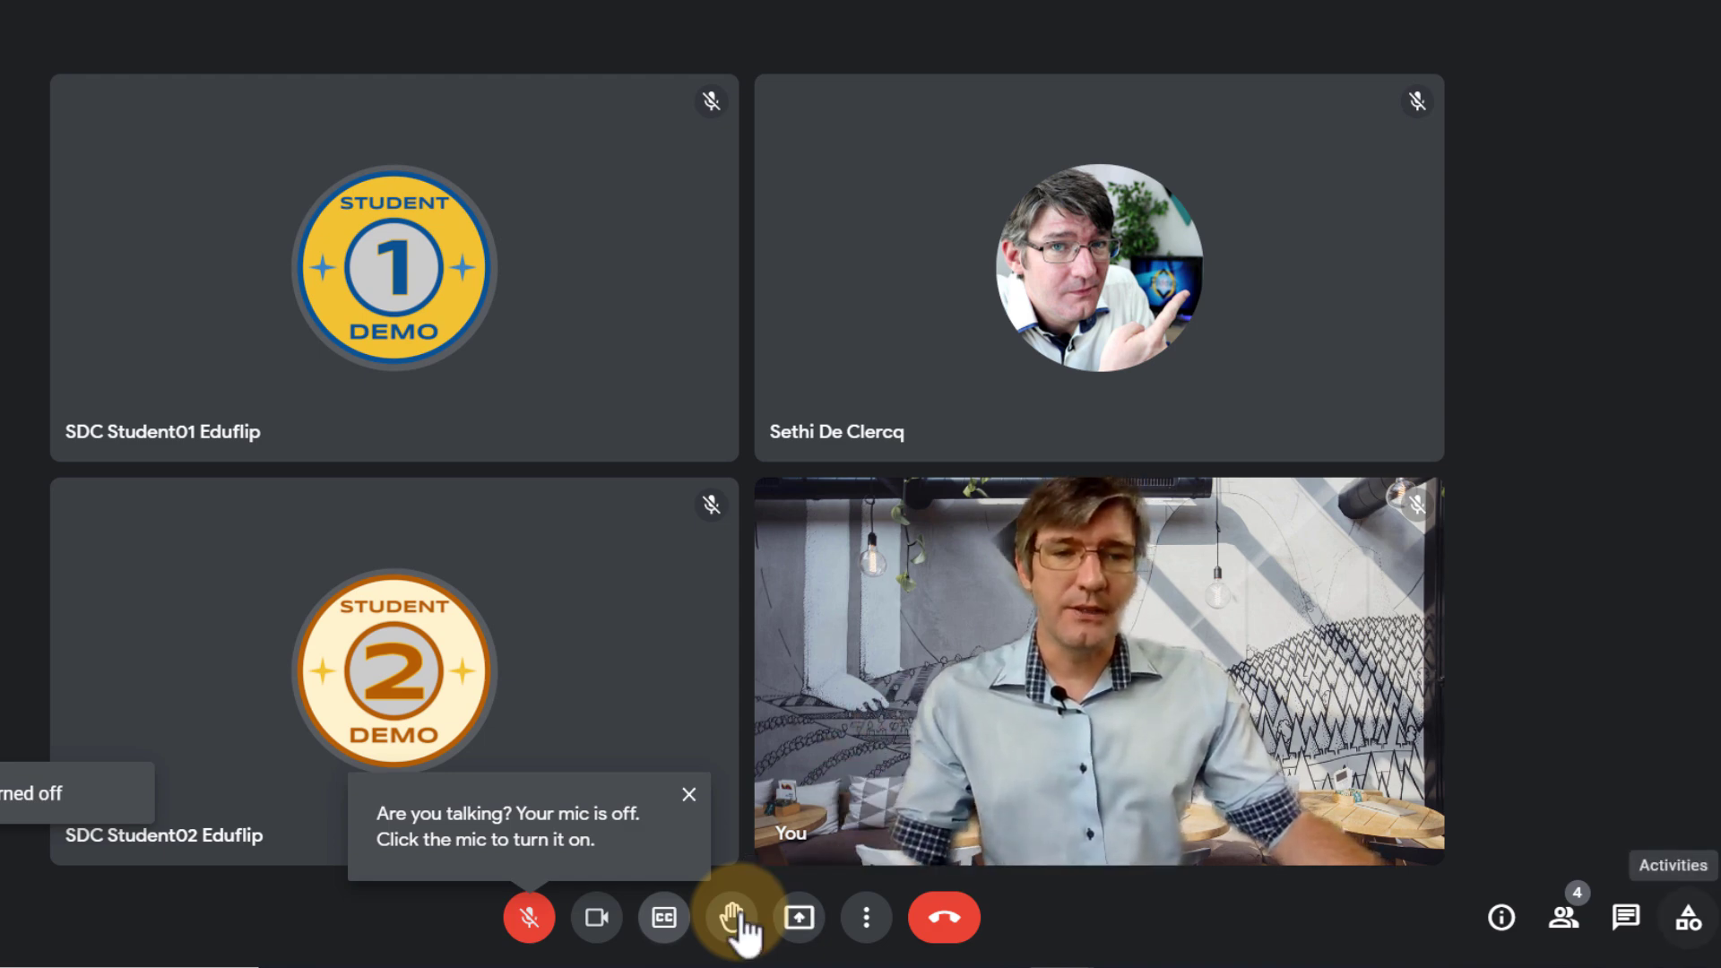
mouse_move(1501, 917)
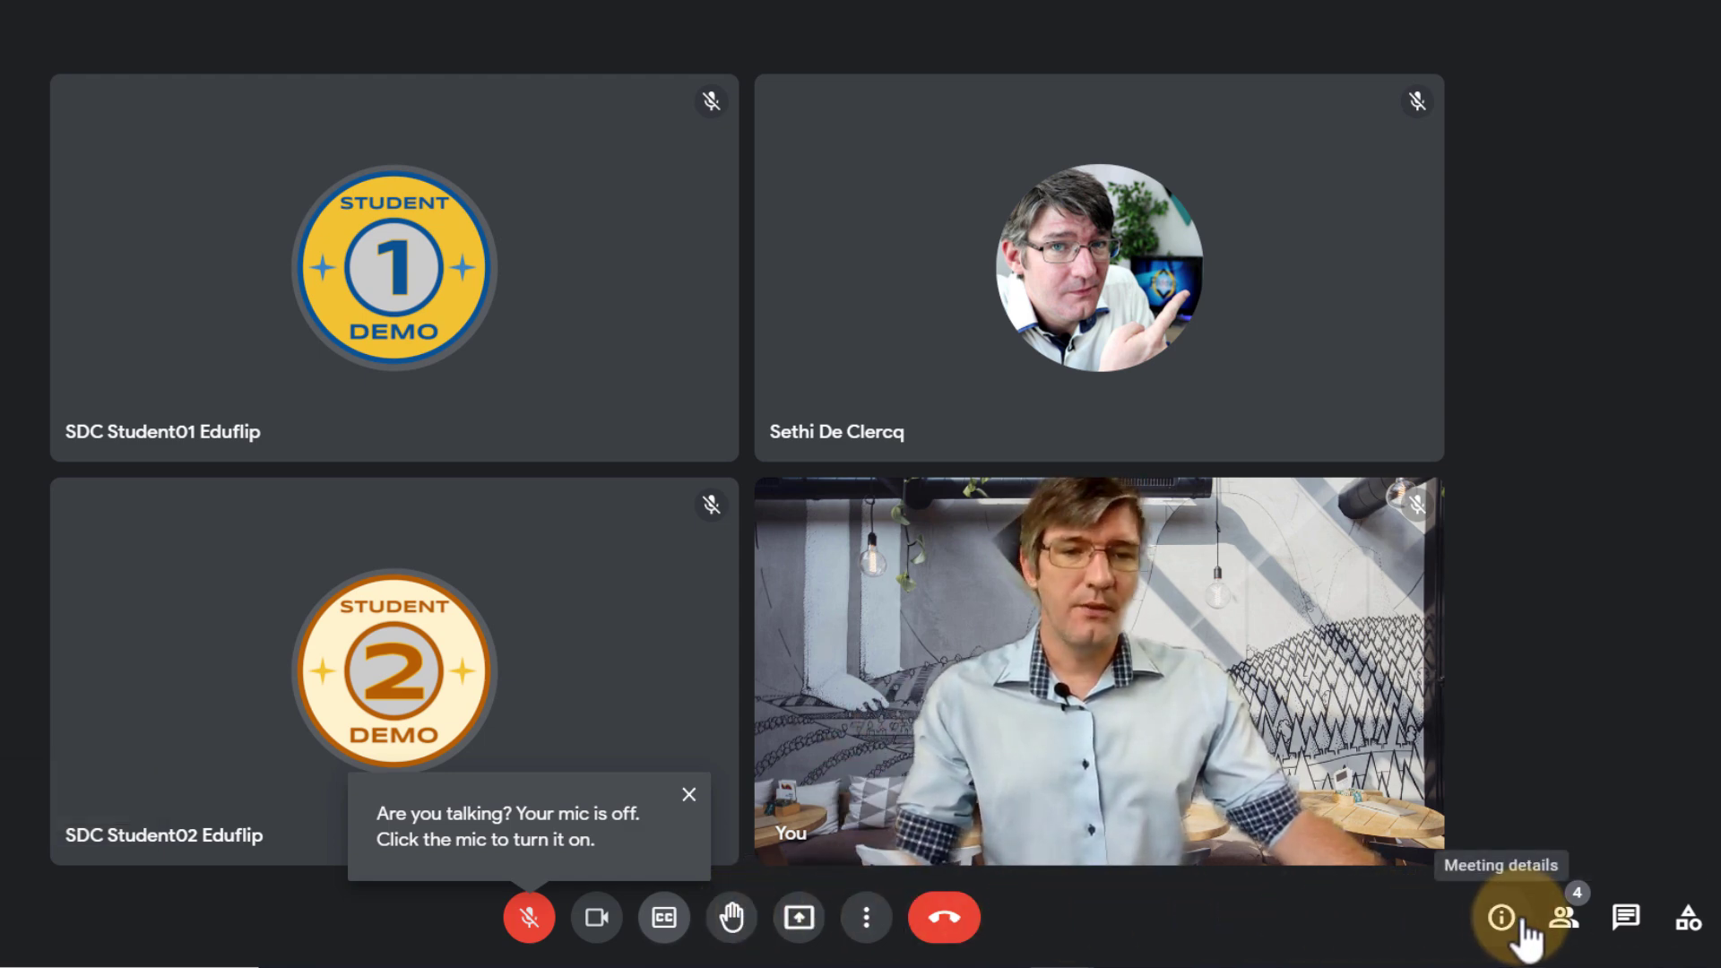
mouse_move(1563, 919)
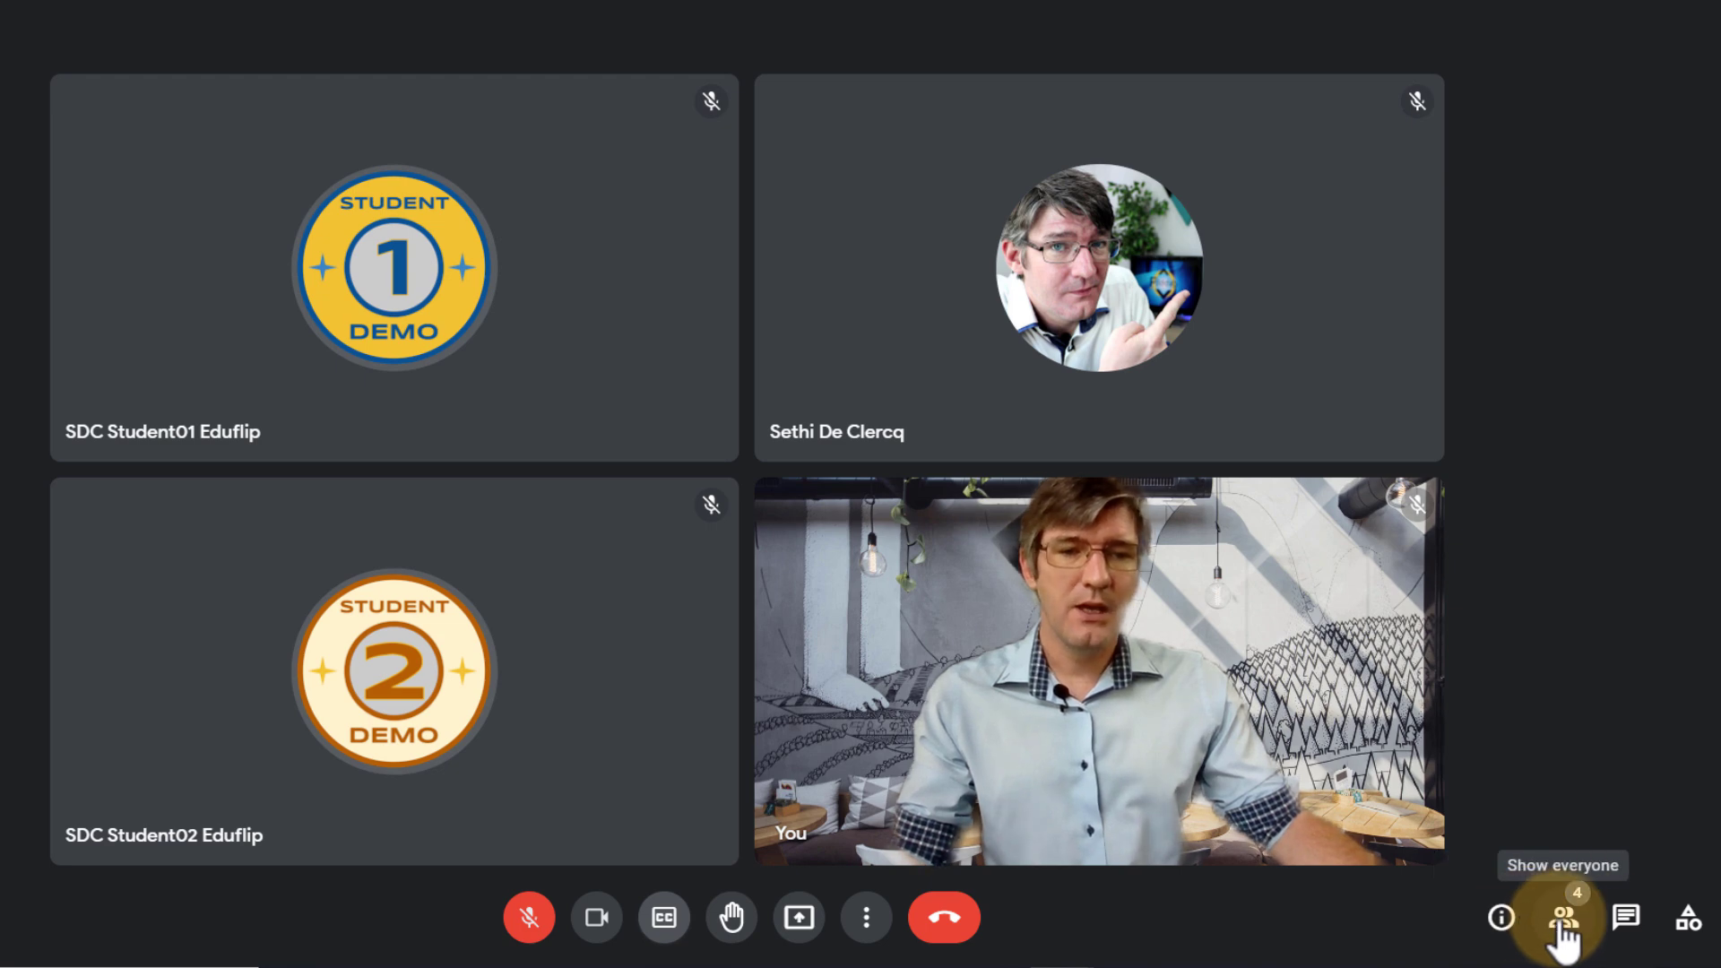
- Review the People panel, the full host controls and the Activities list, closing each afterwards
click(1566, 918)
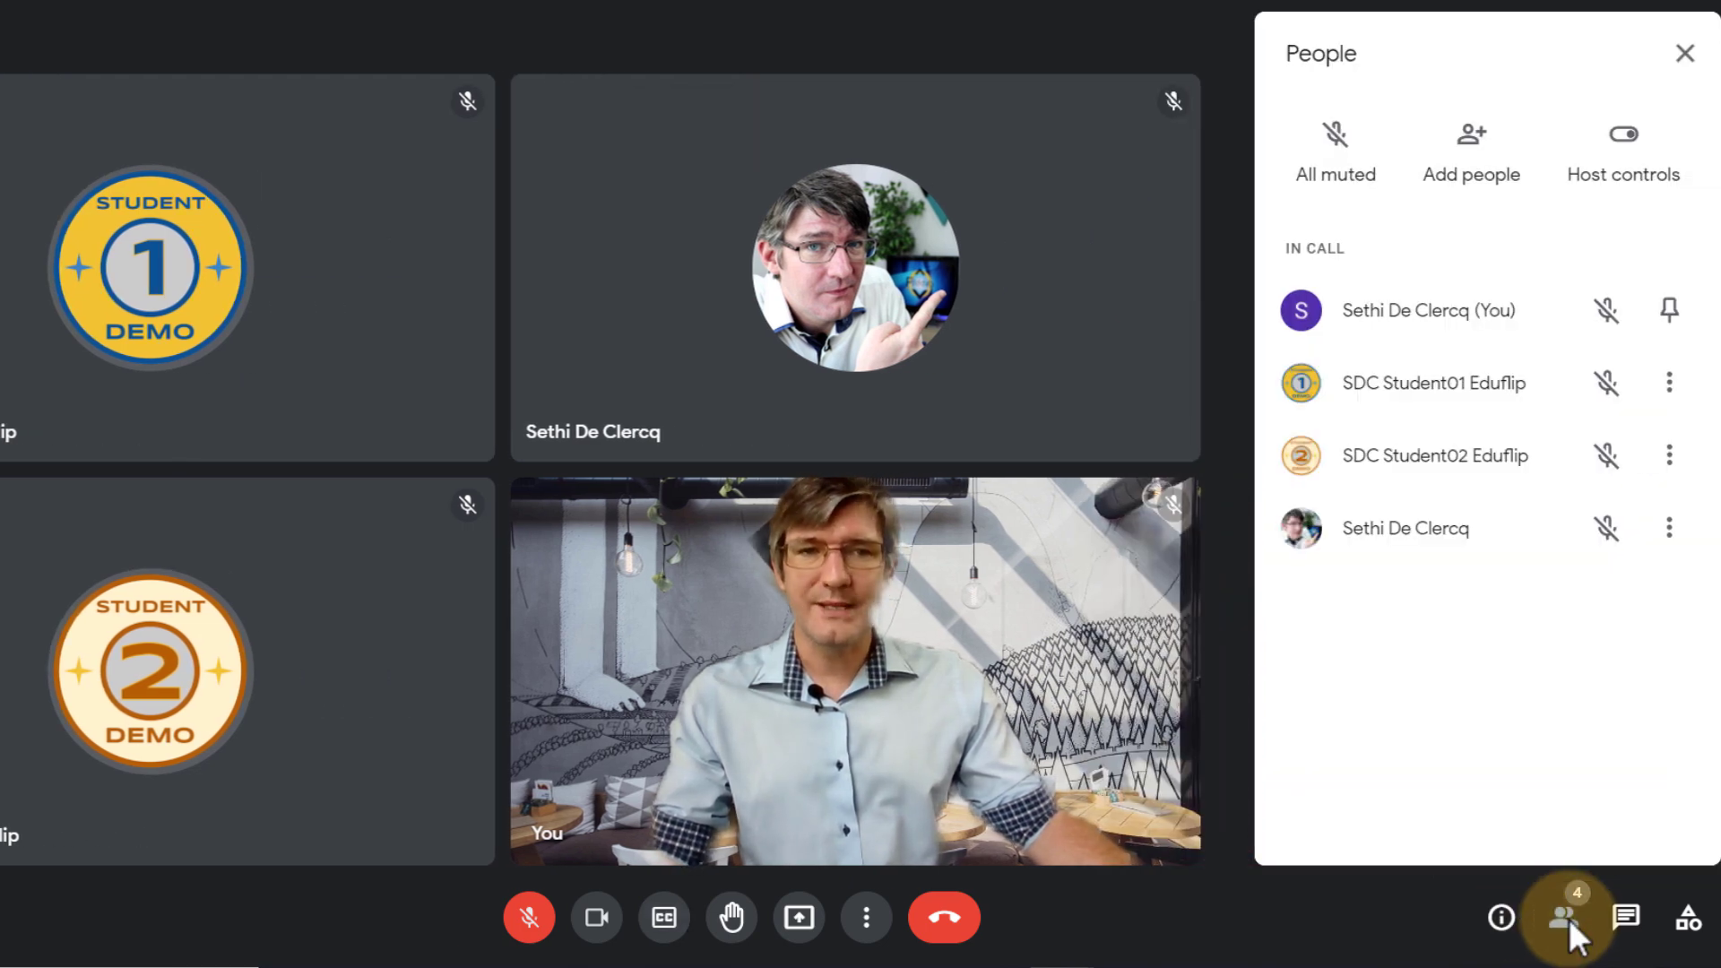
mouse_move(1624, 135)
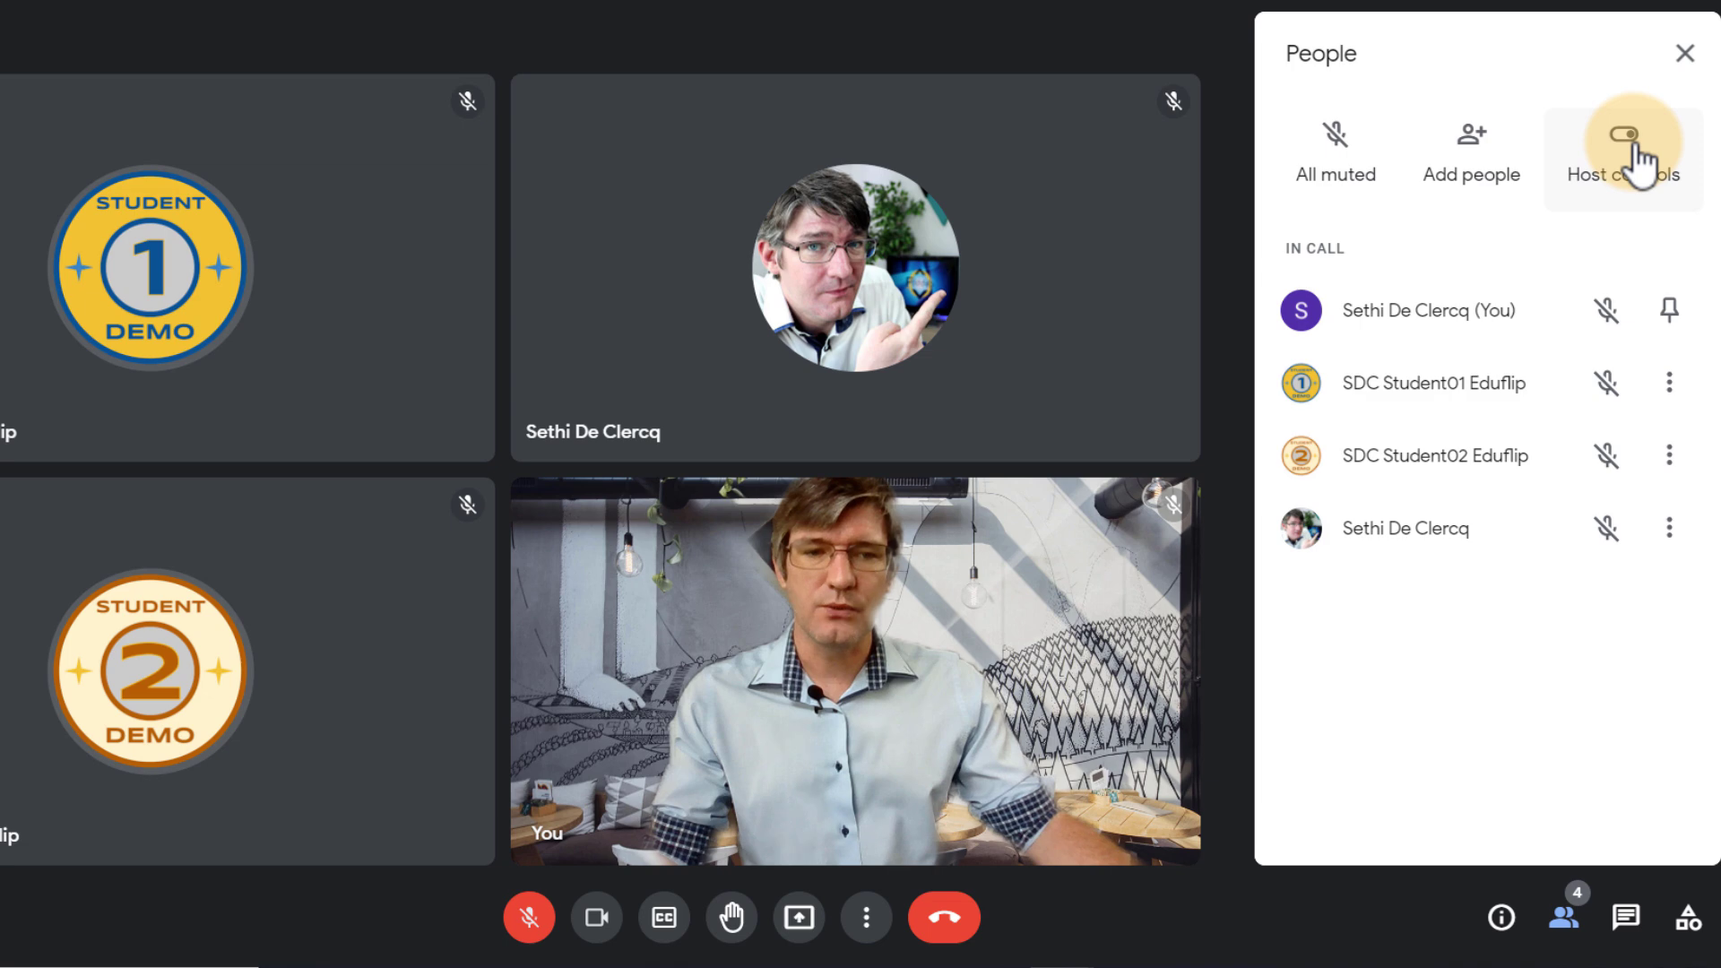
click(1632, 135)
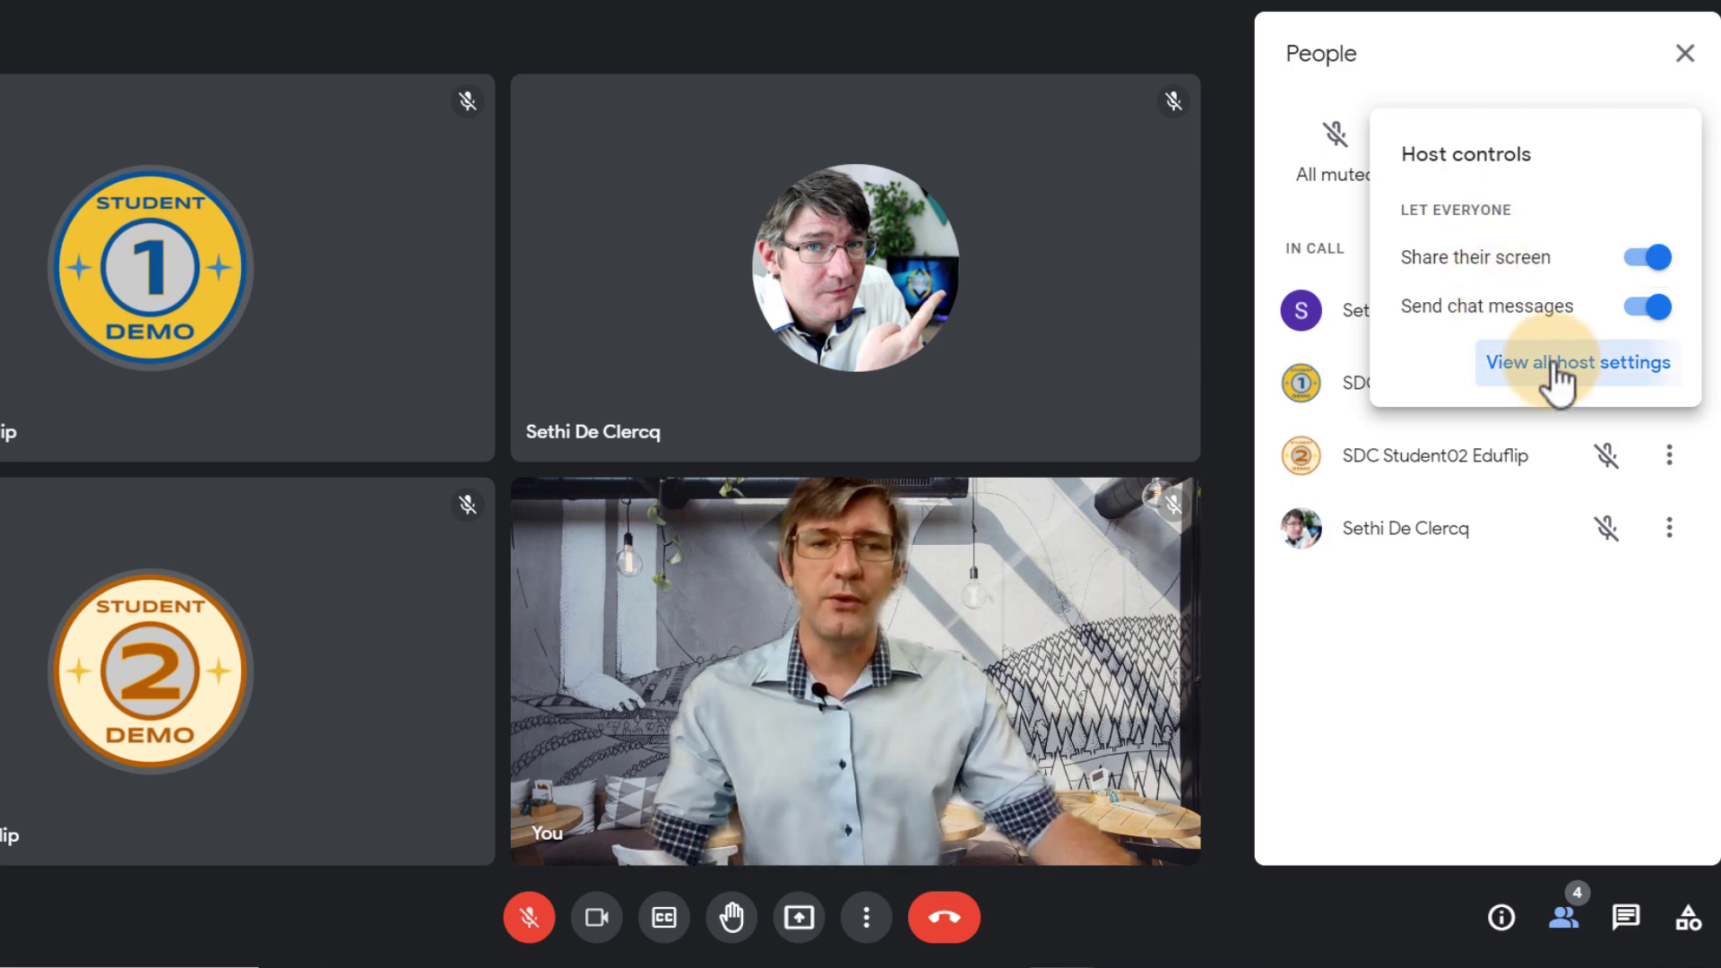
click(1578, 363)
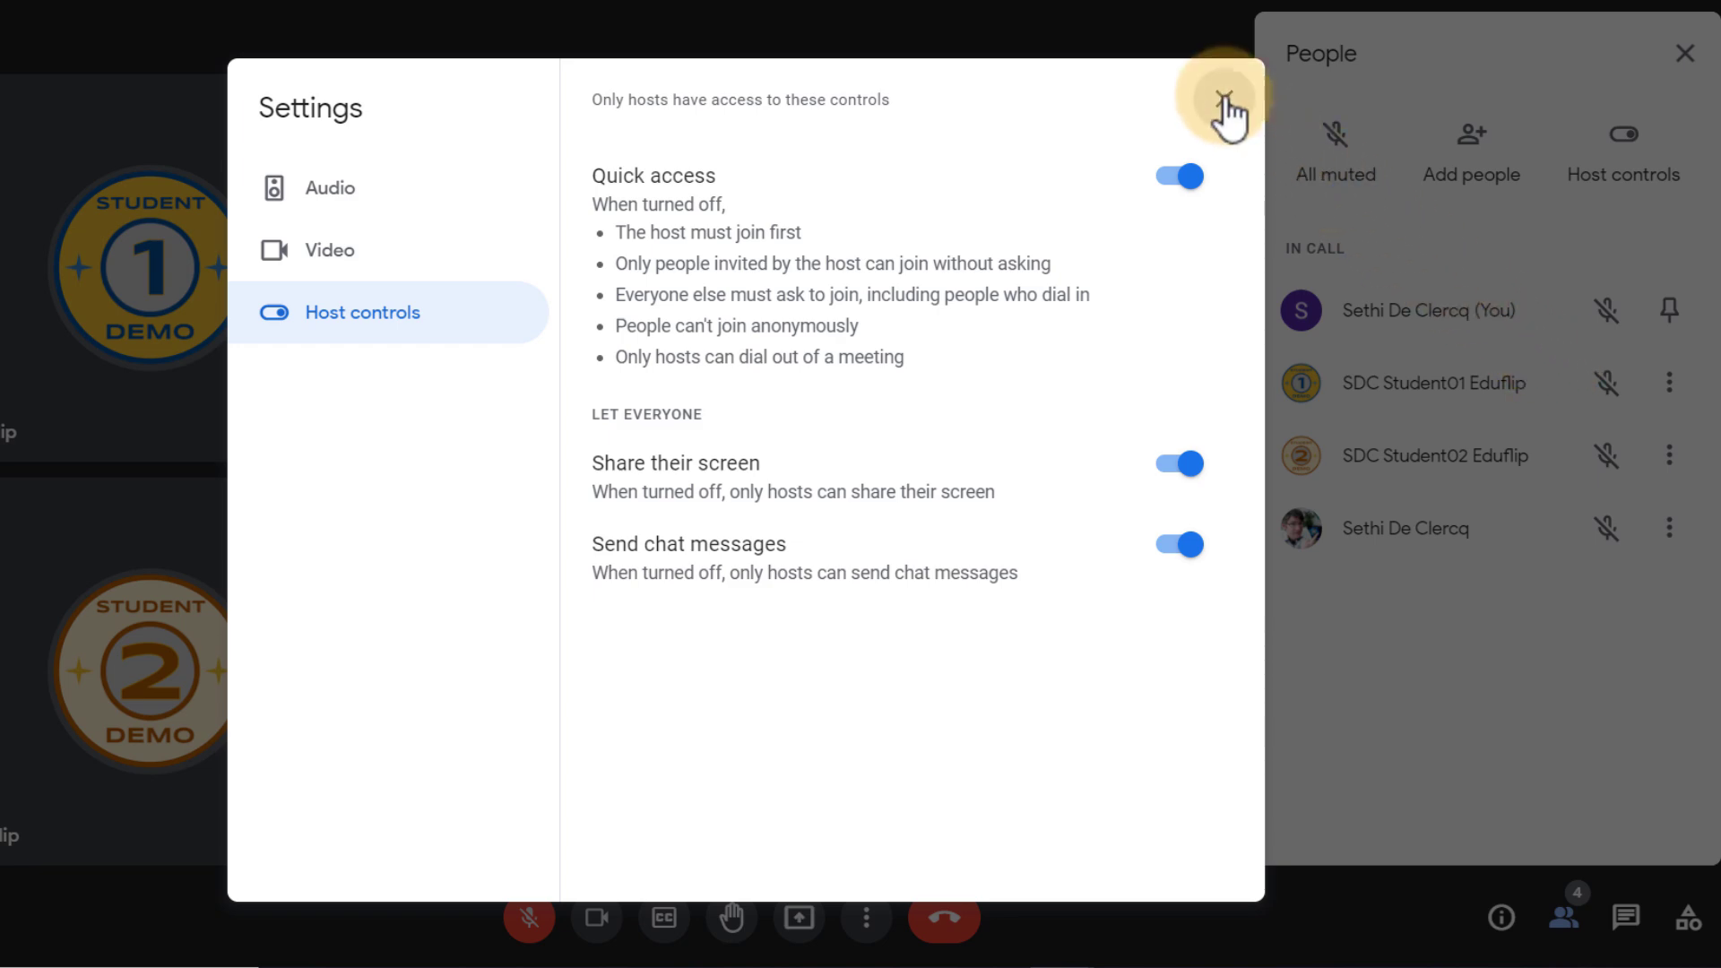
click(1228, 91)
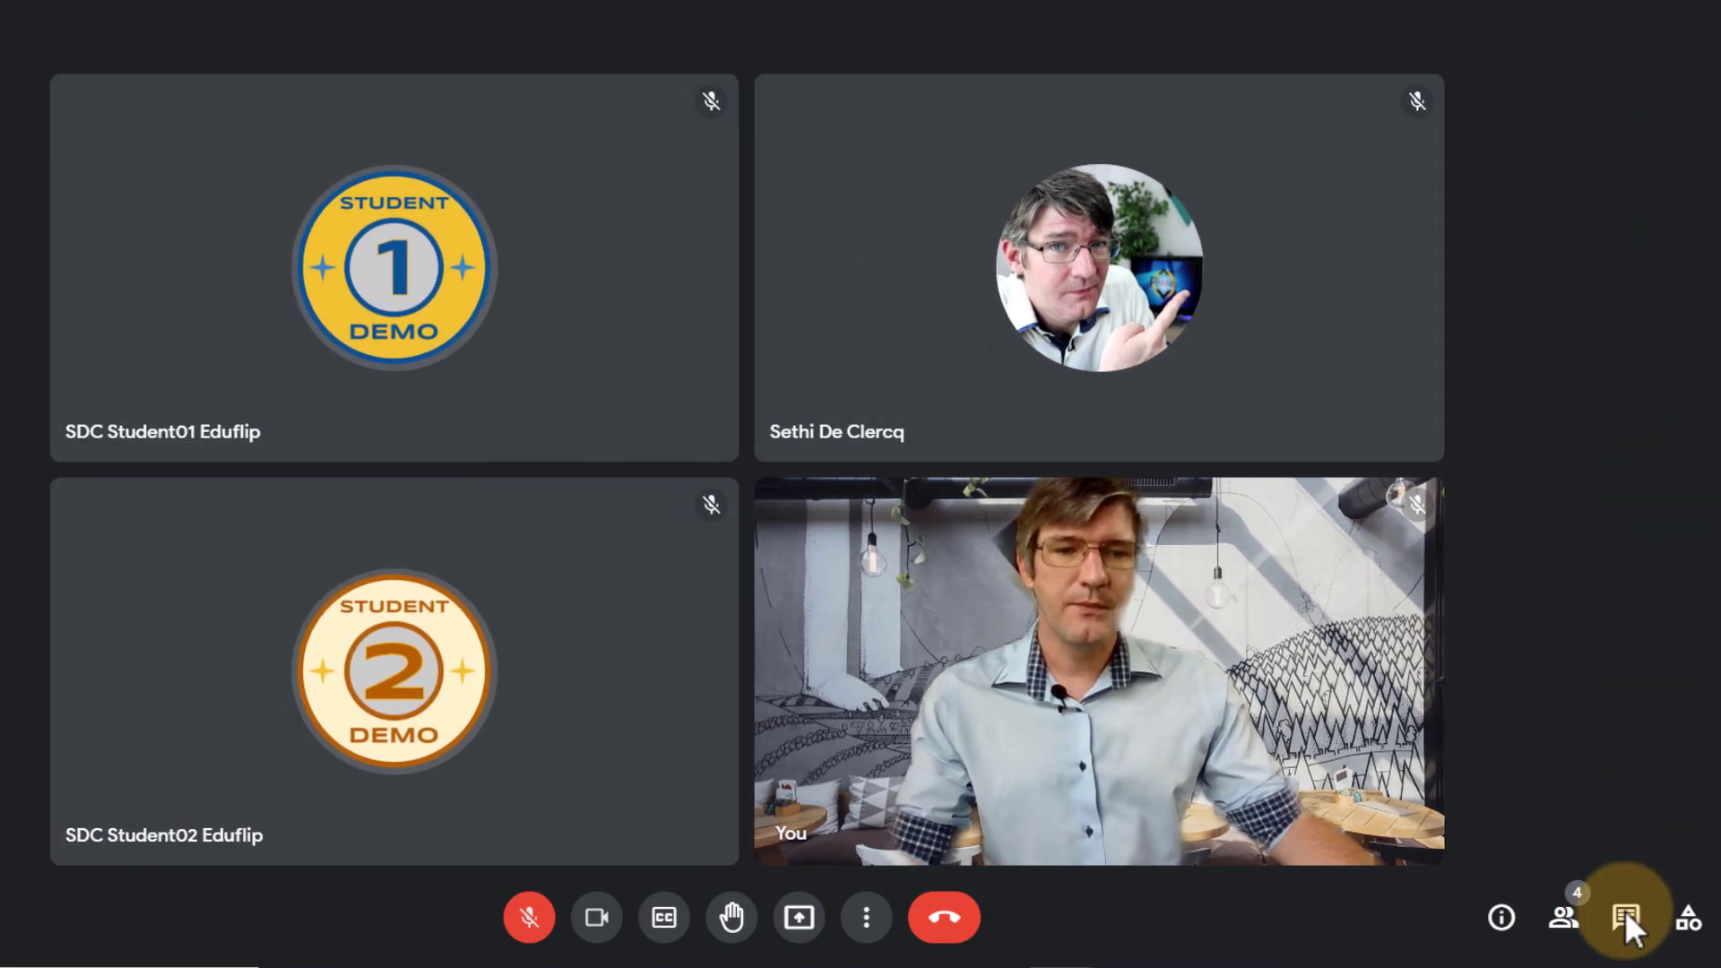
mouse_move(1691, 919)
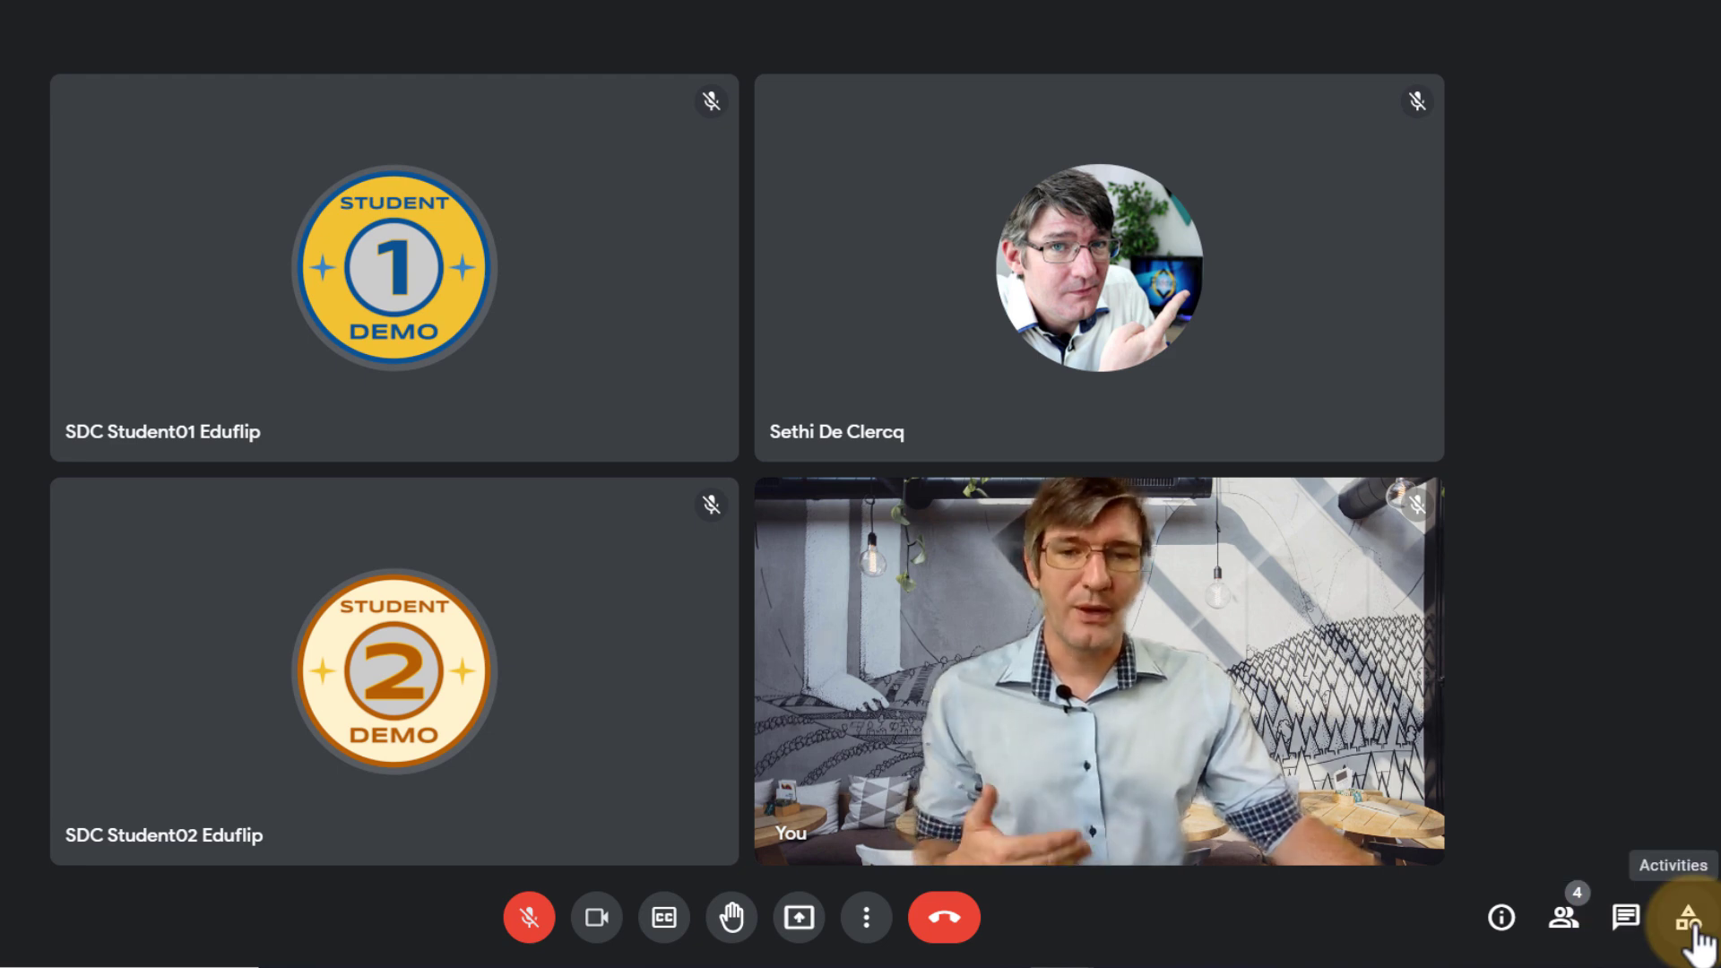
click(1692, 927)
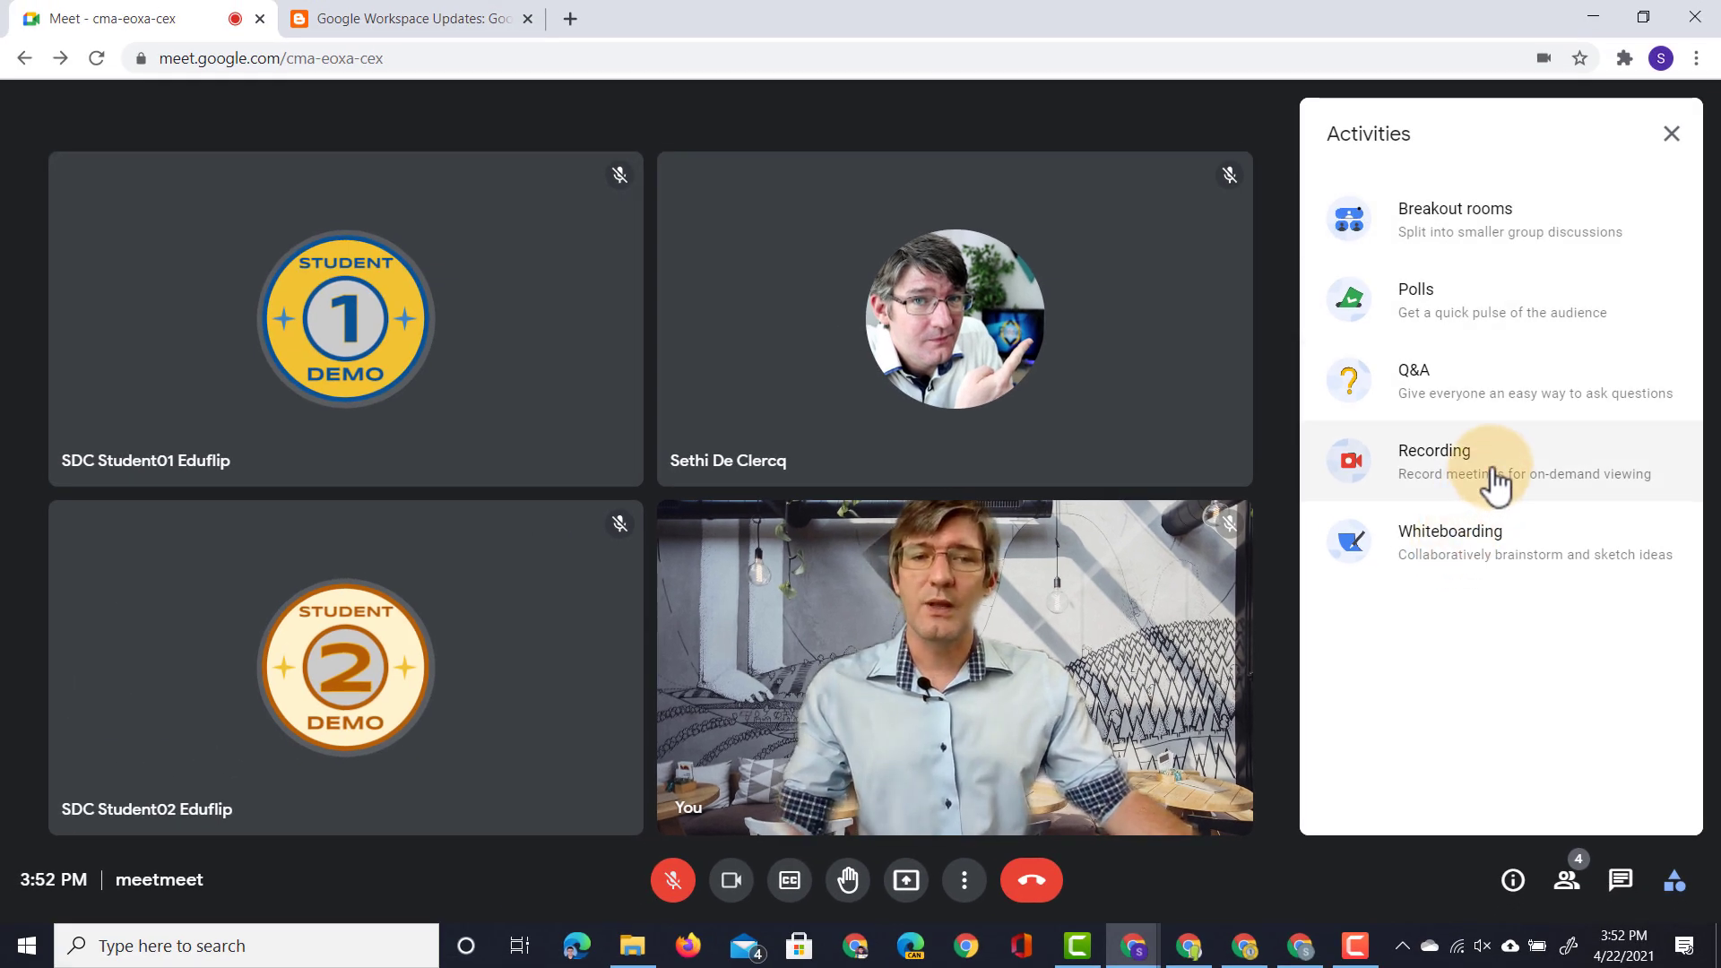
mouse_move(1502, 561)
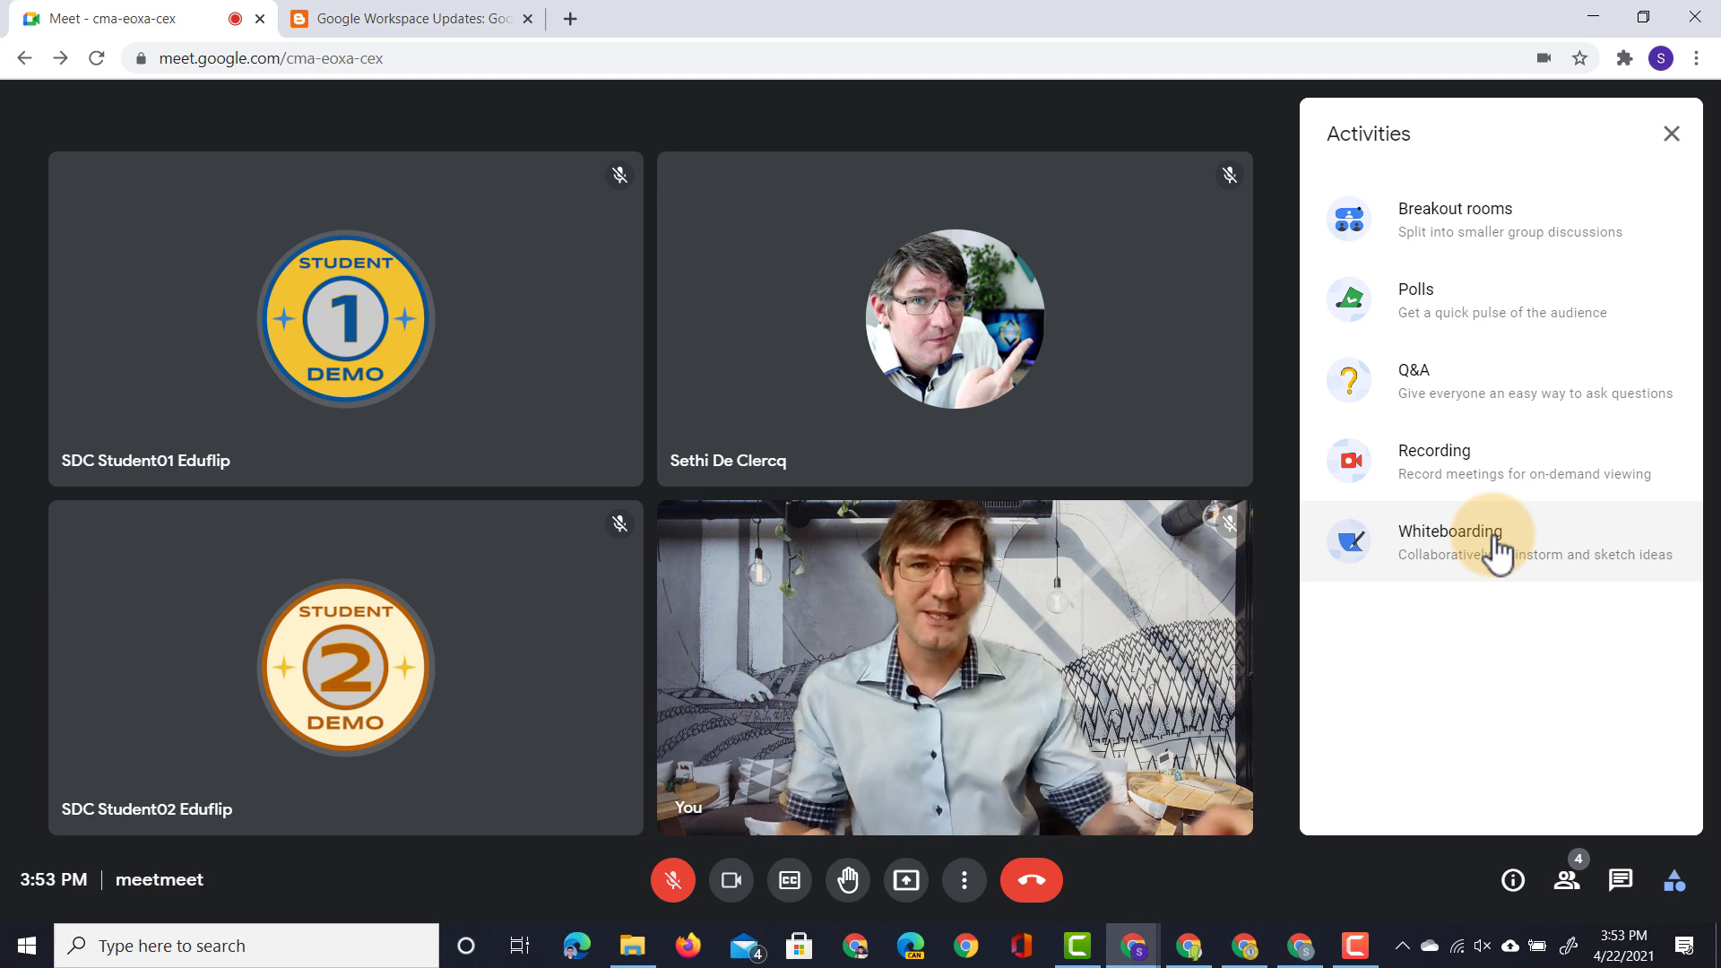
click(1495, 541)
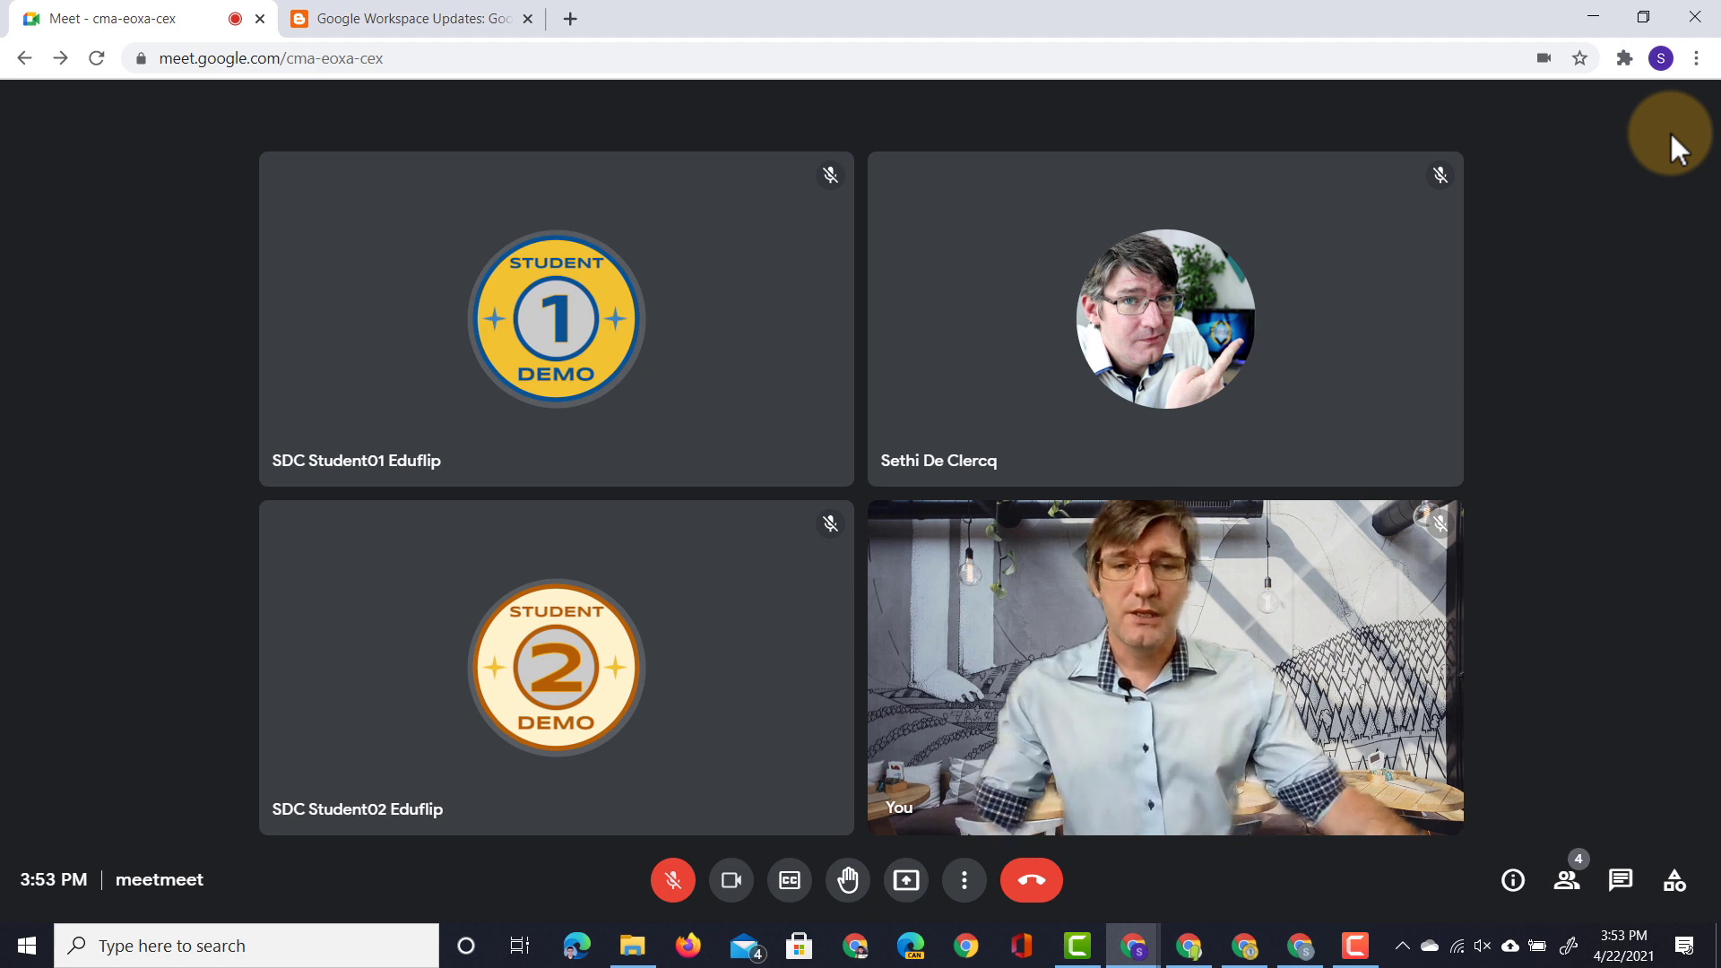
mouse_move(906, 879)
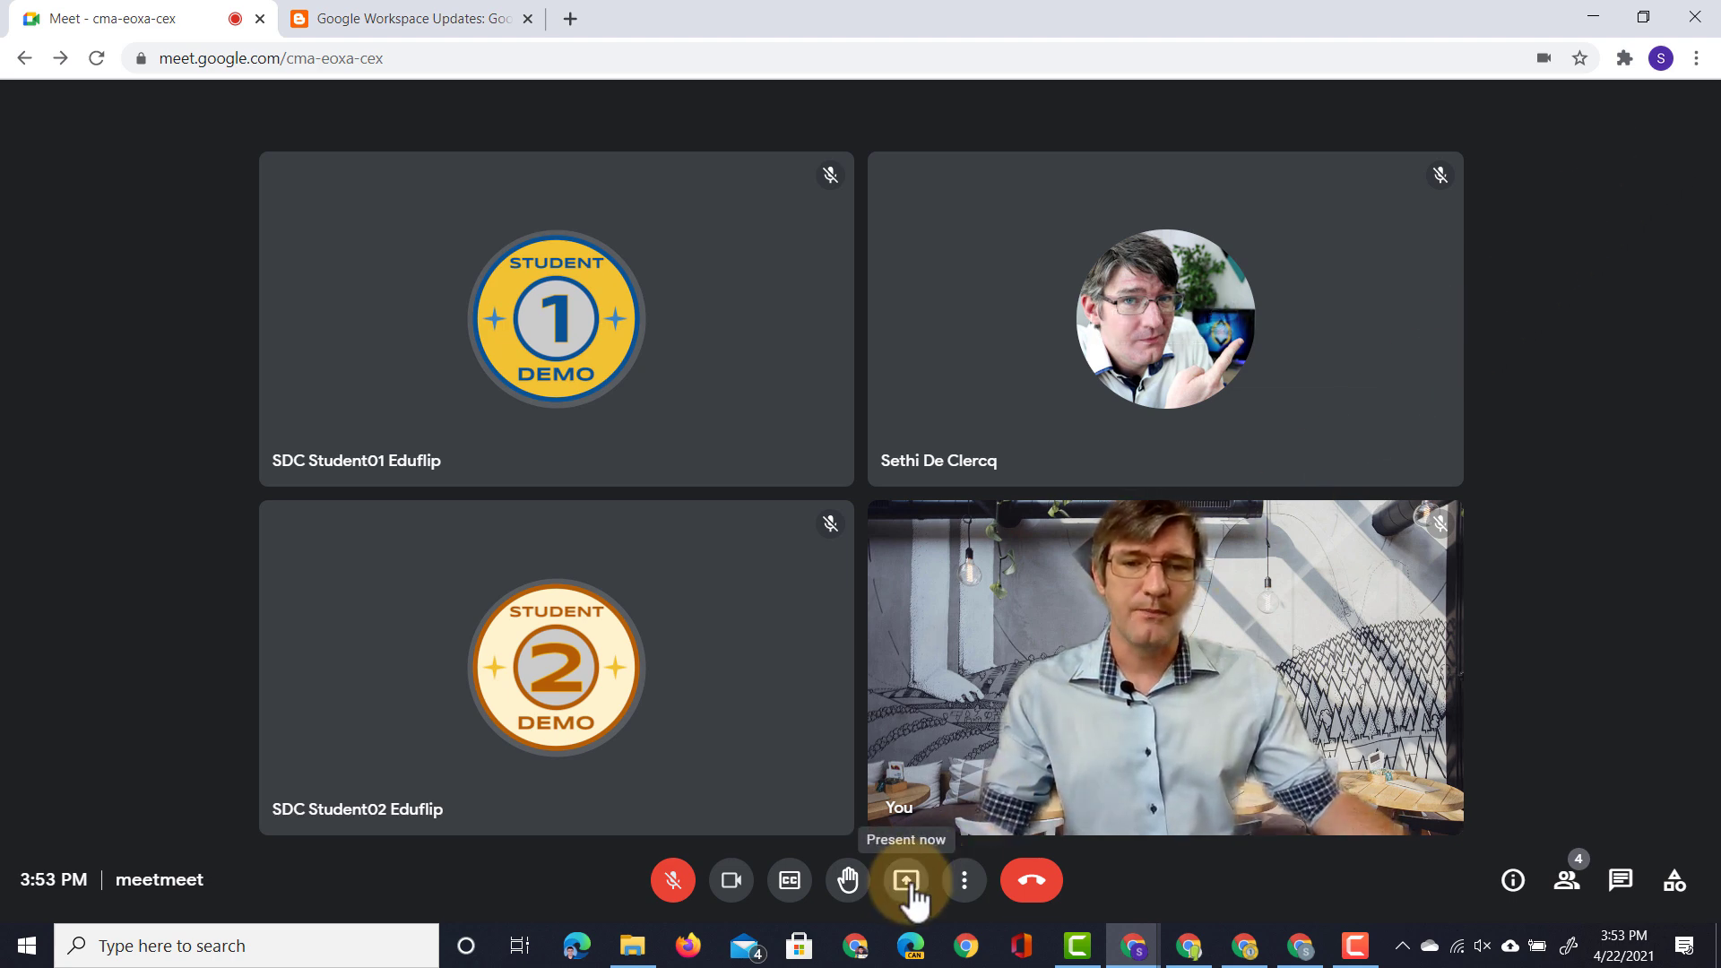
- Start presenting a single window and pick the Yellow Waves Slides window to share
click(906, 879)
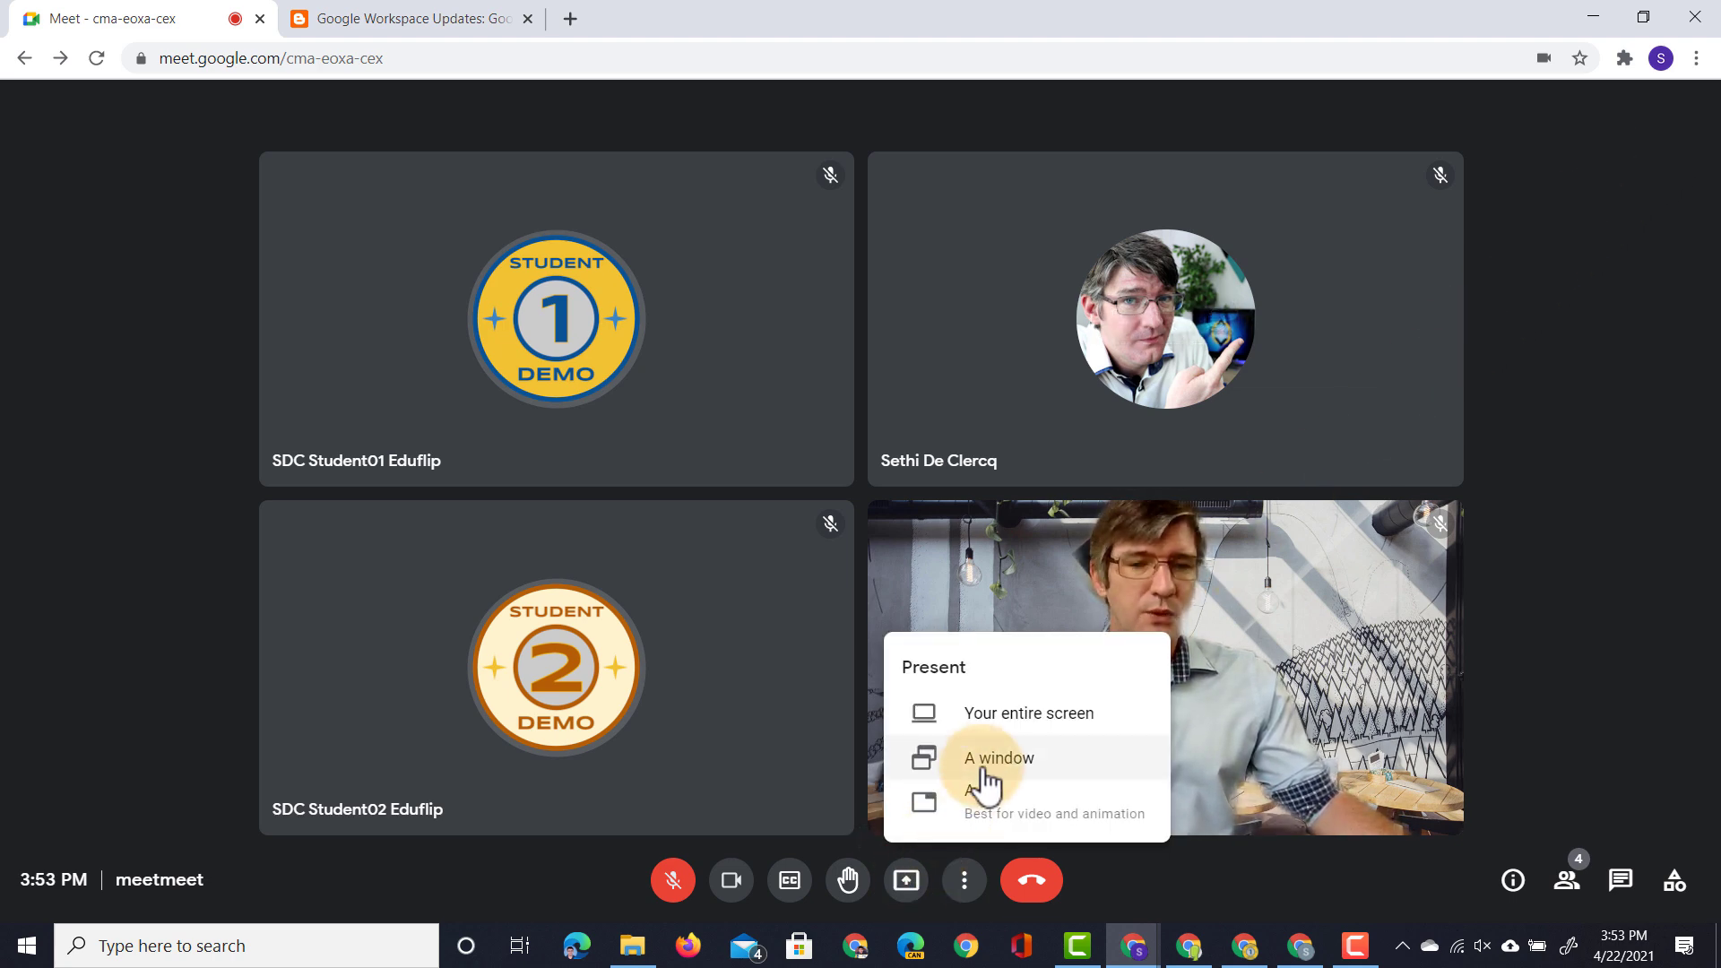
click(998, 757)
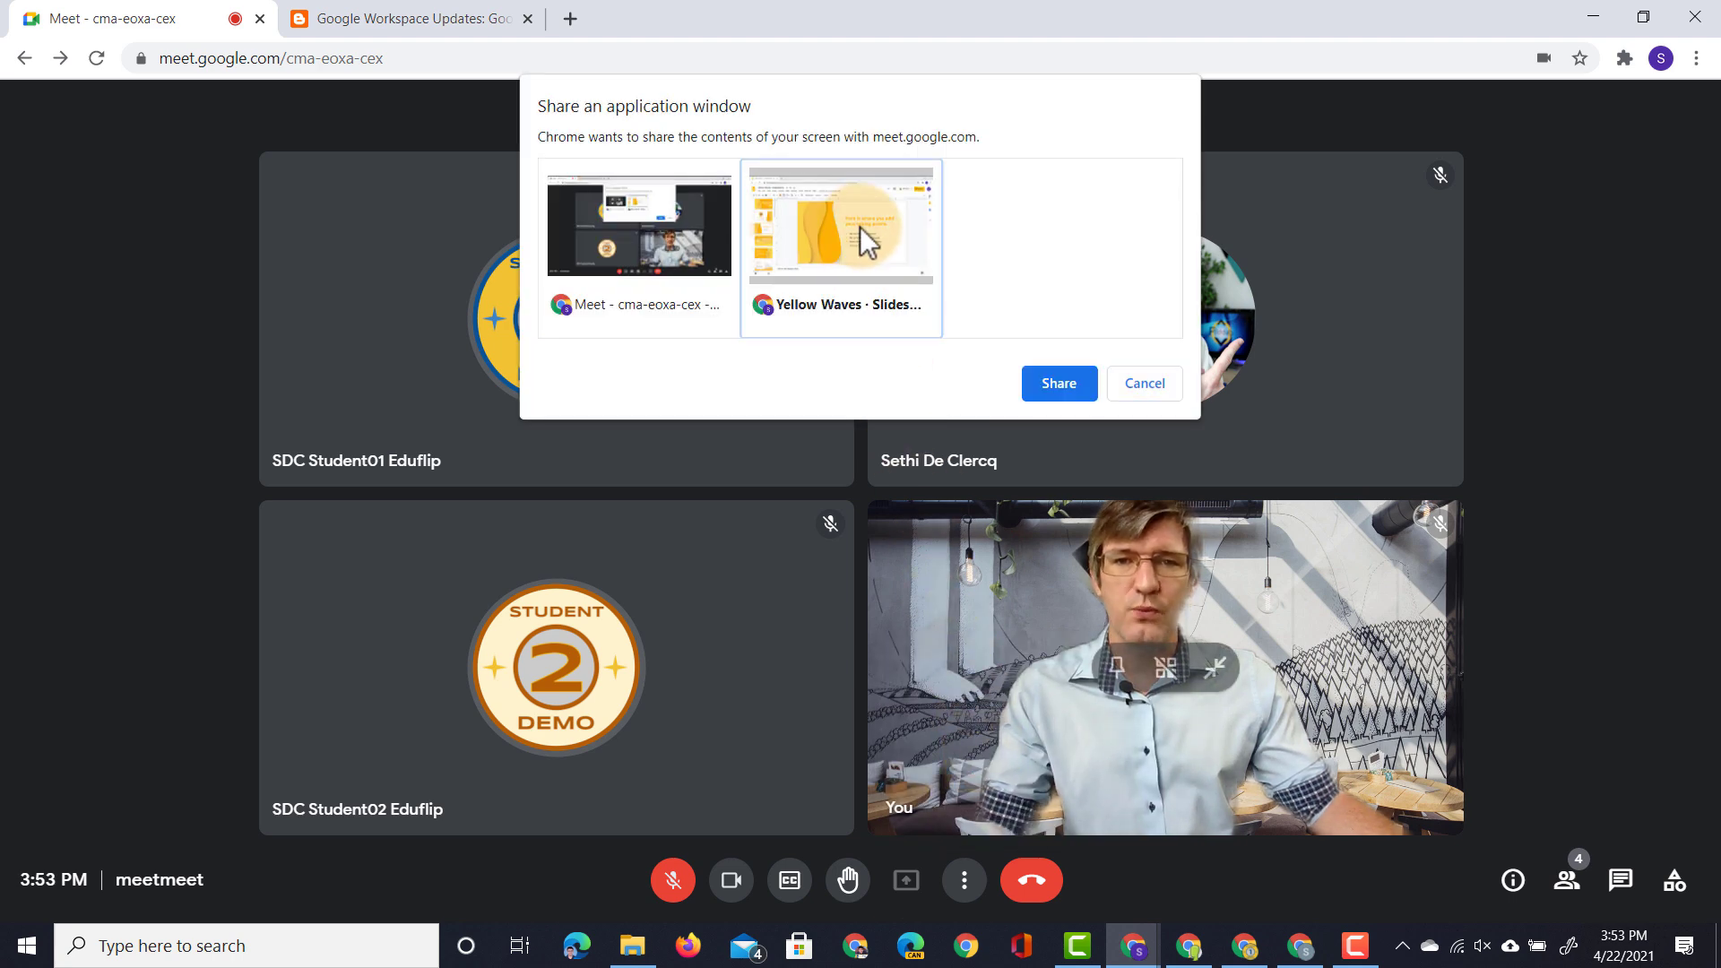
click(1060, 383)
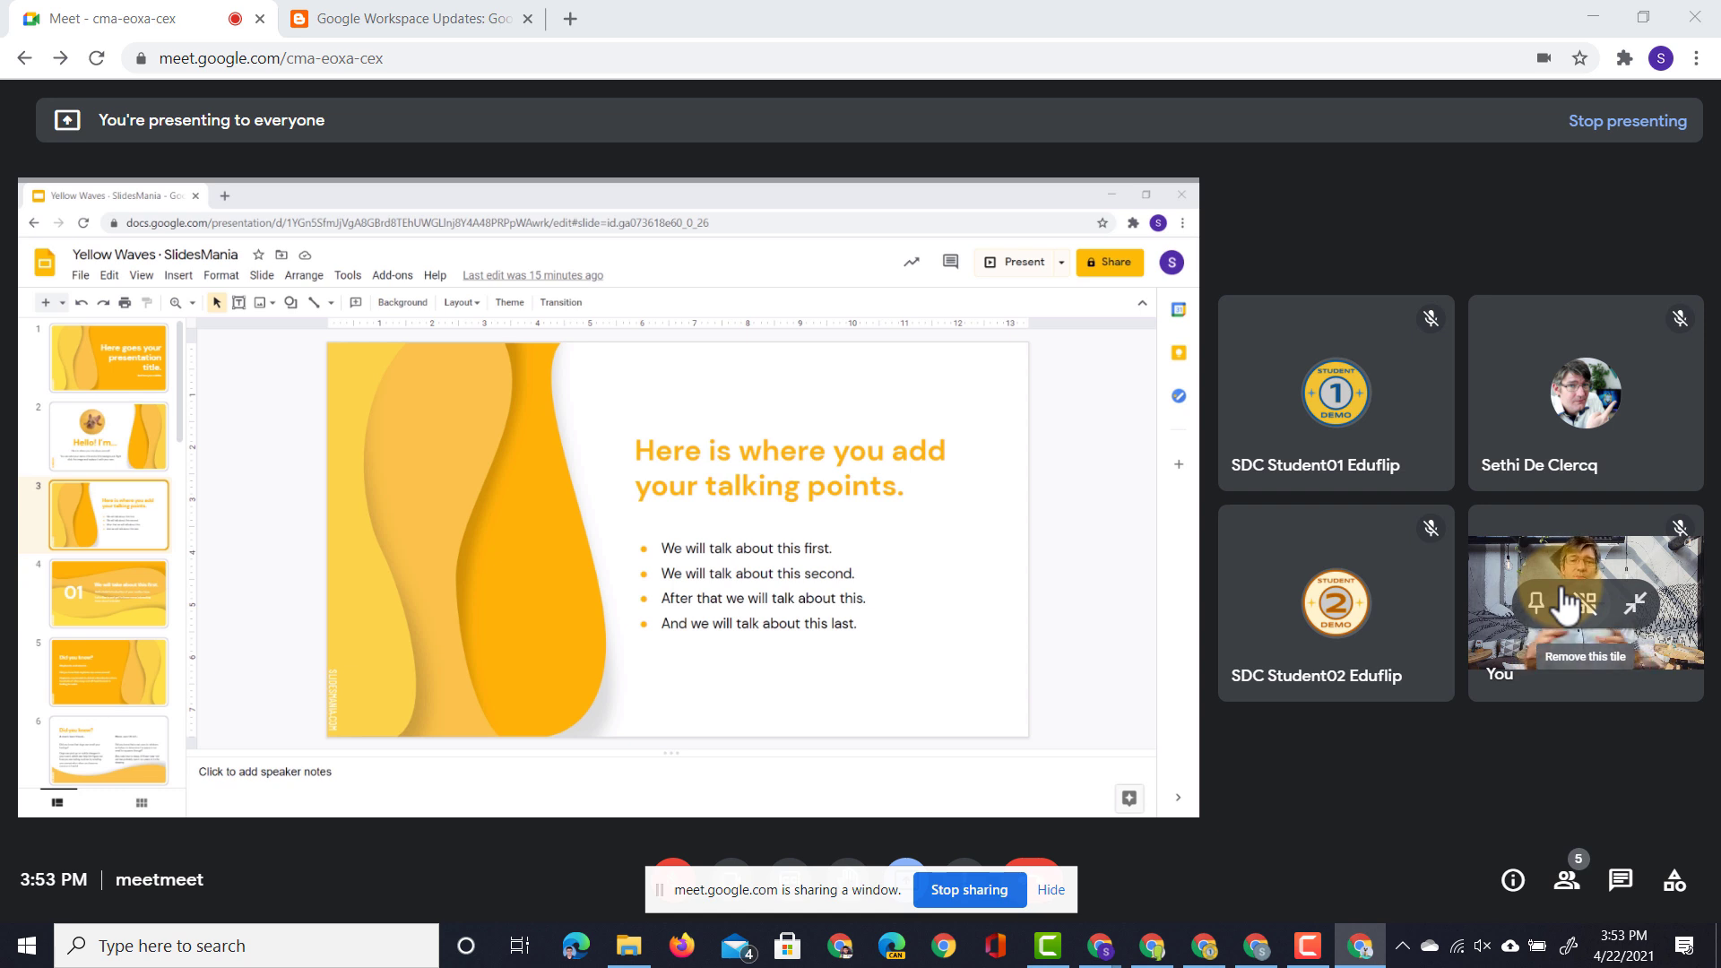
mouse_move(1568, 604)
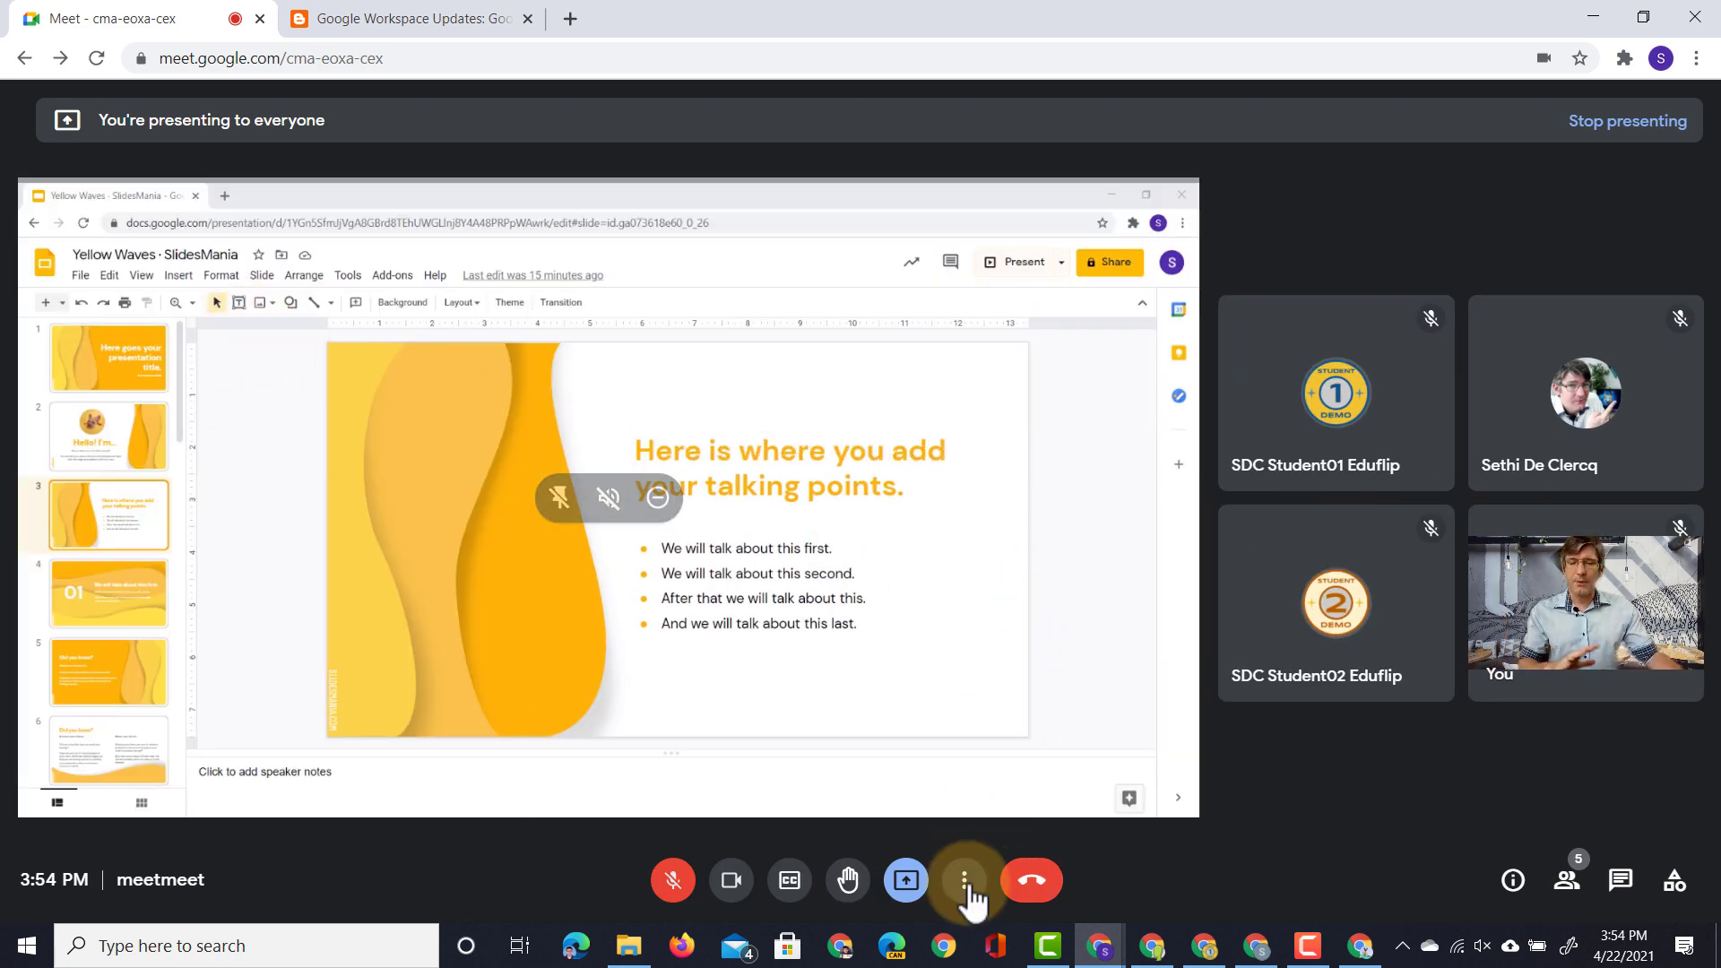
- Show the more-options menu with whiteboard, recording, layout and settings while presenting
click(965, 880)
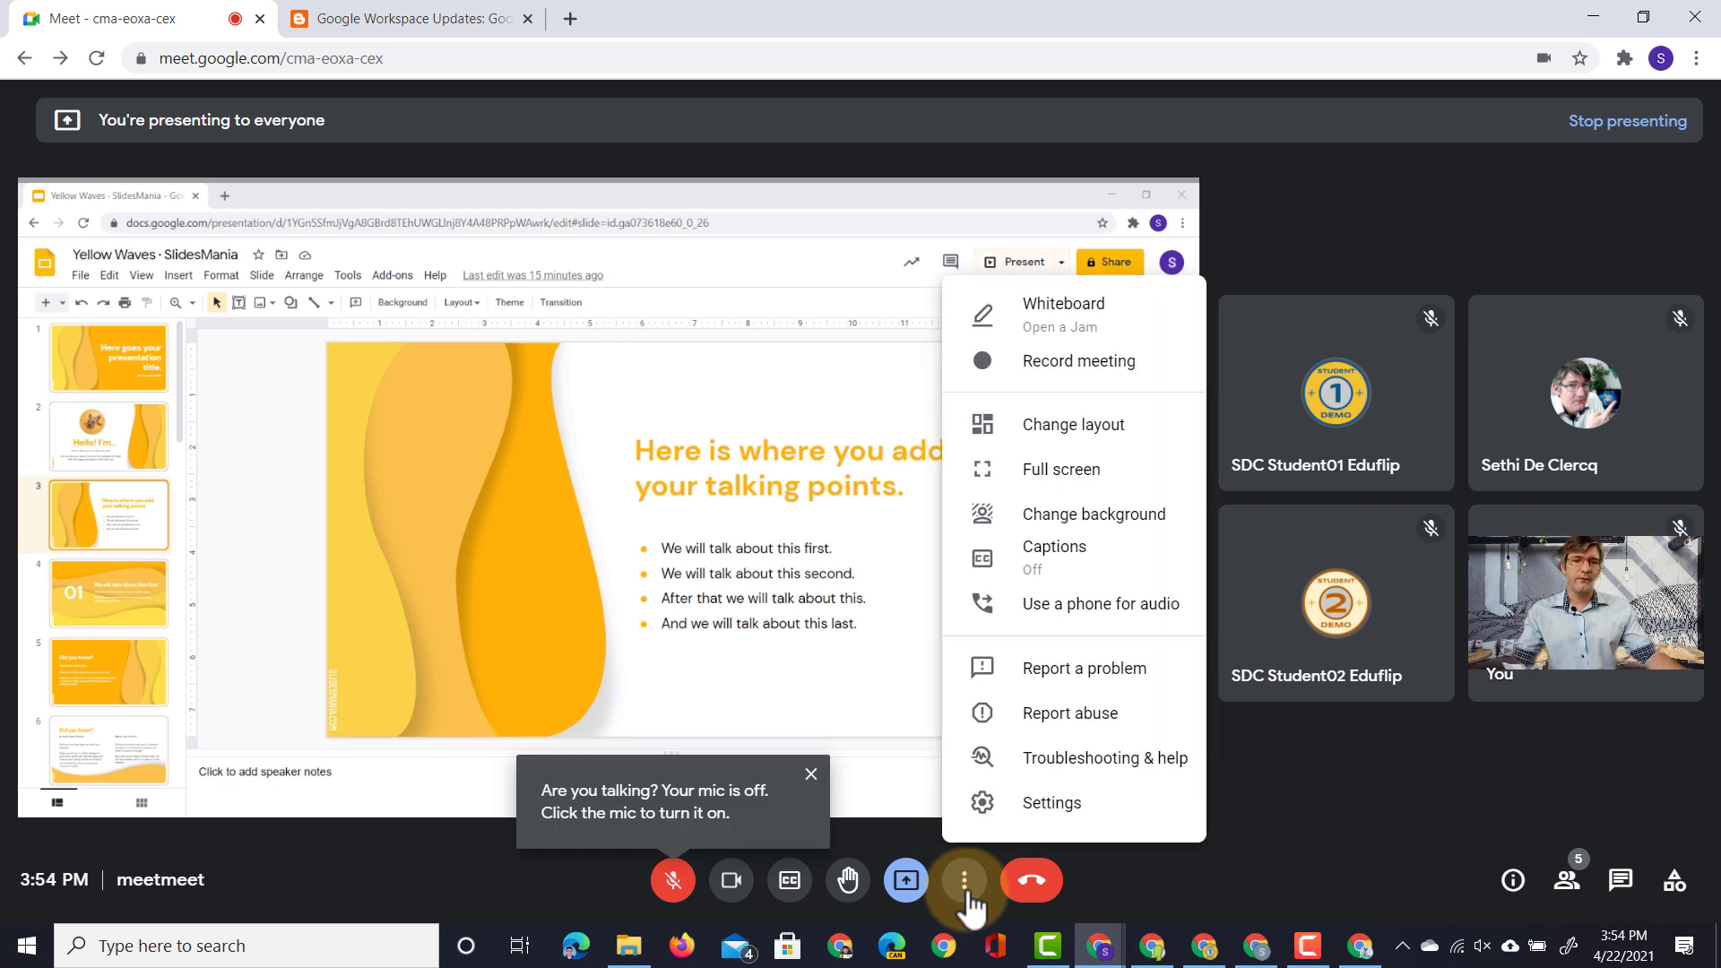
mouse_move(1067, 475)
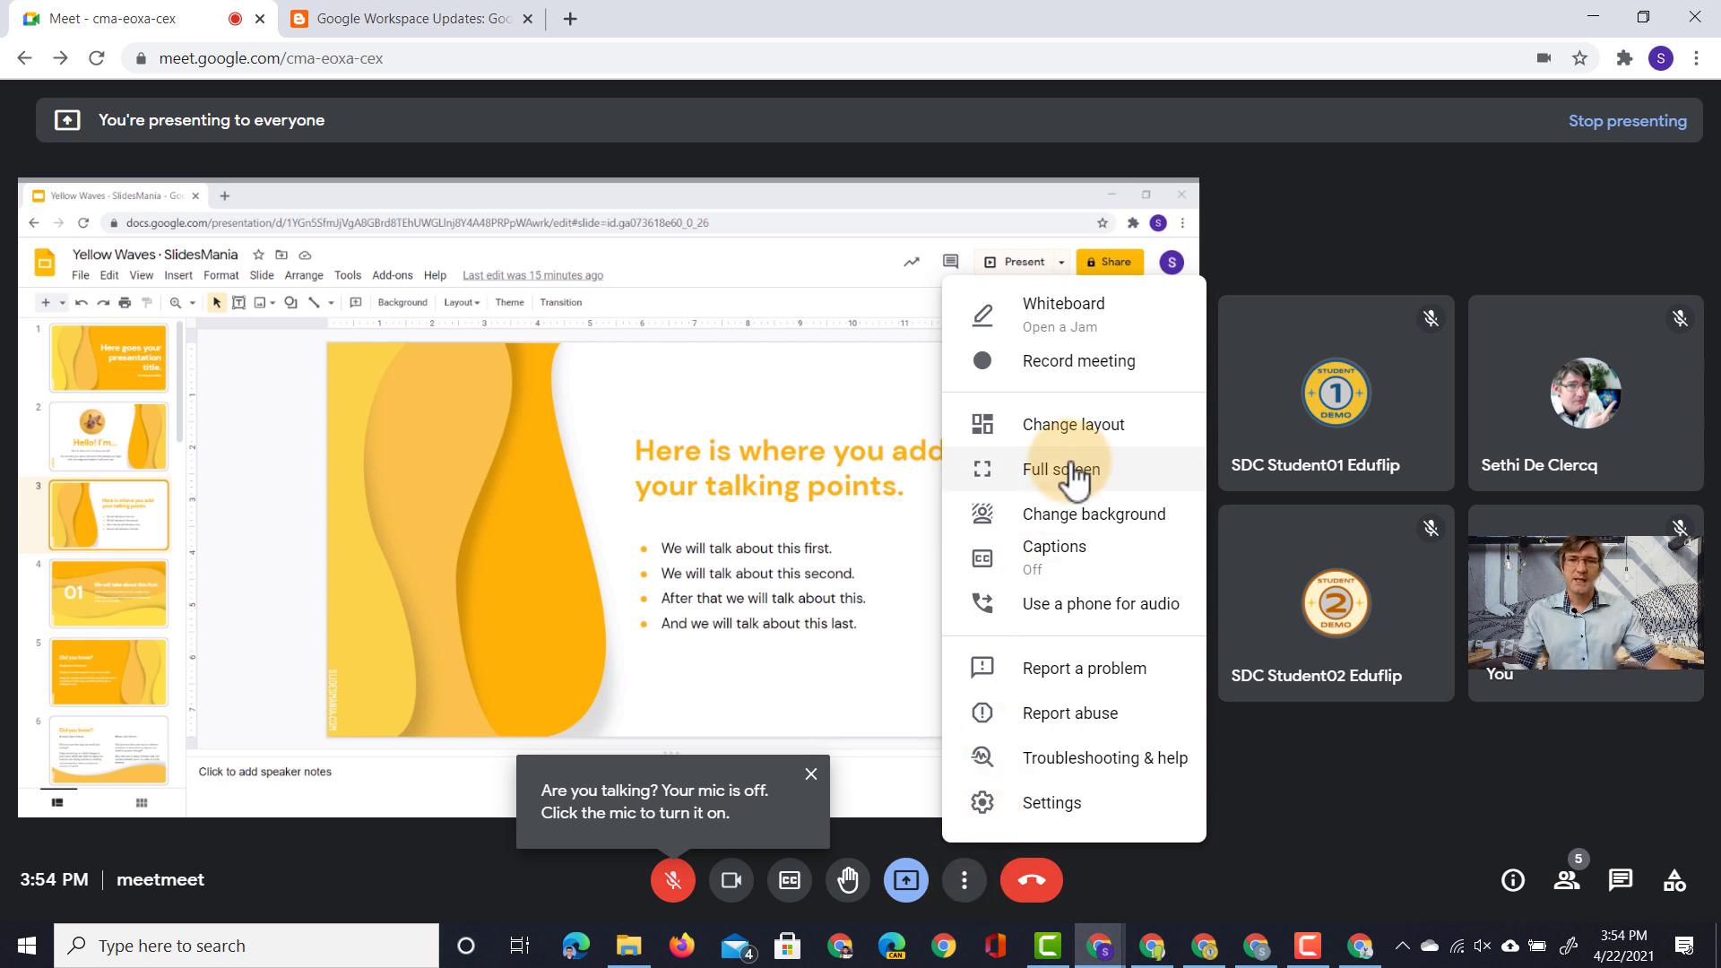
mouse_move(1105, 319)
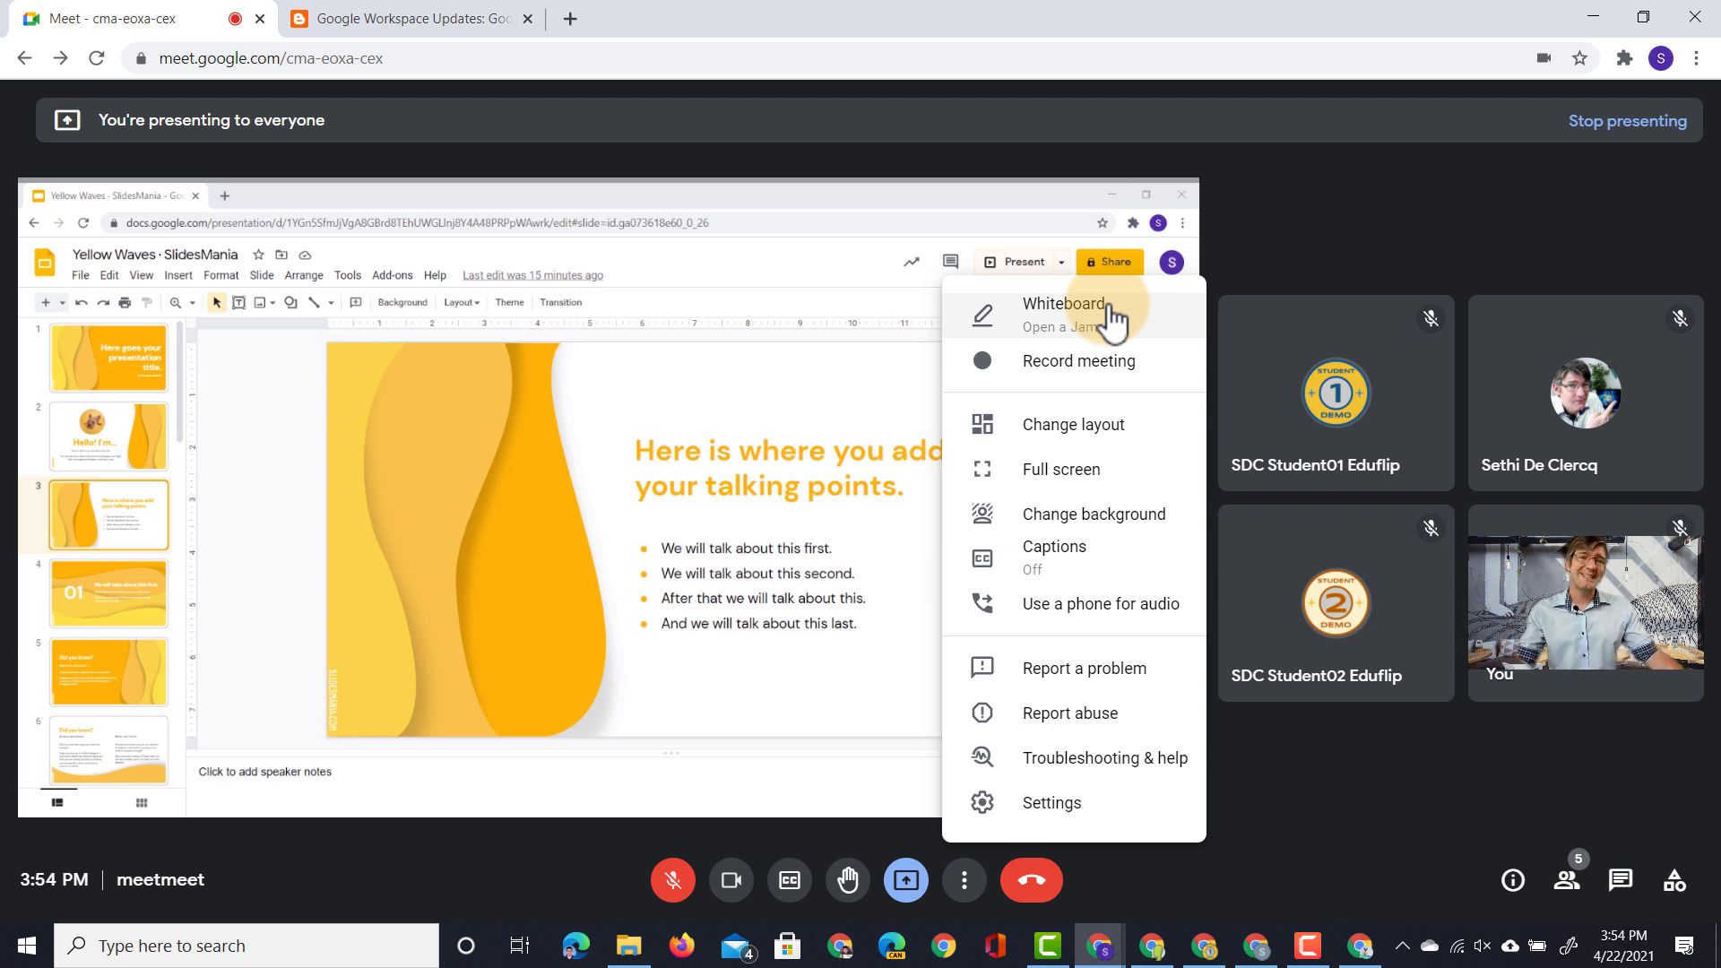
mouse_move(1083, 415)
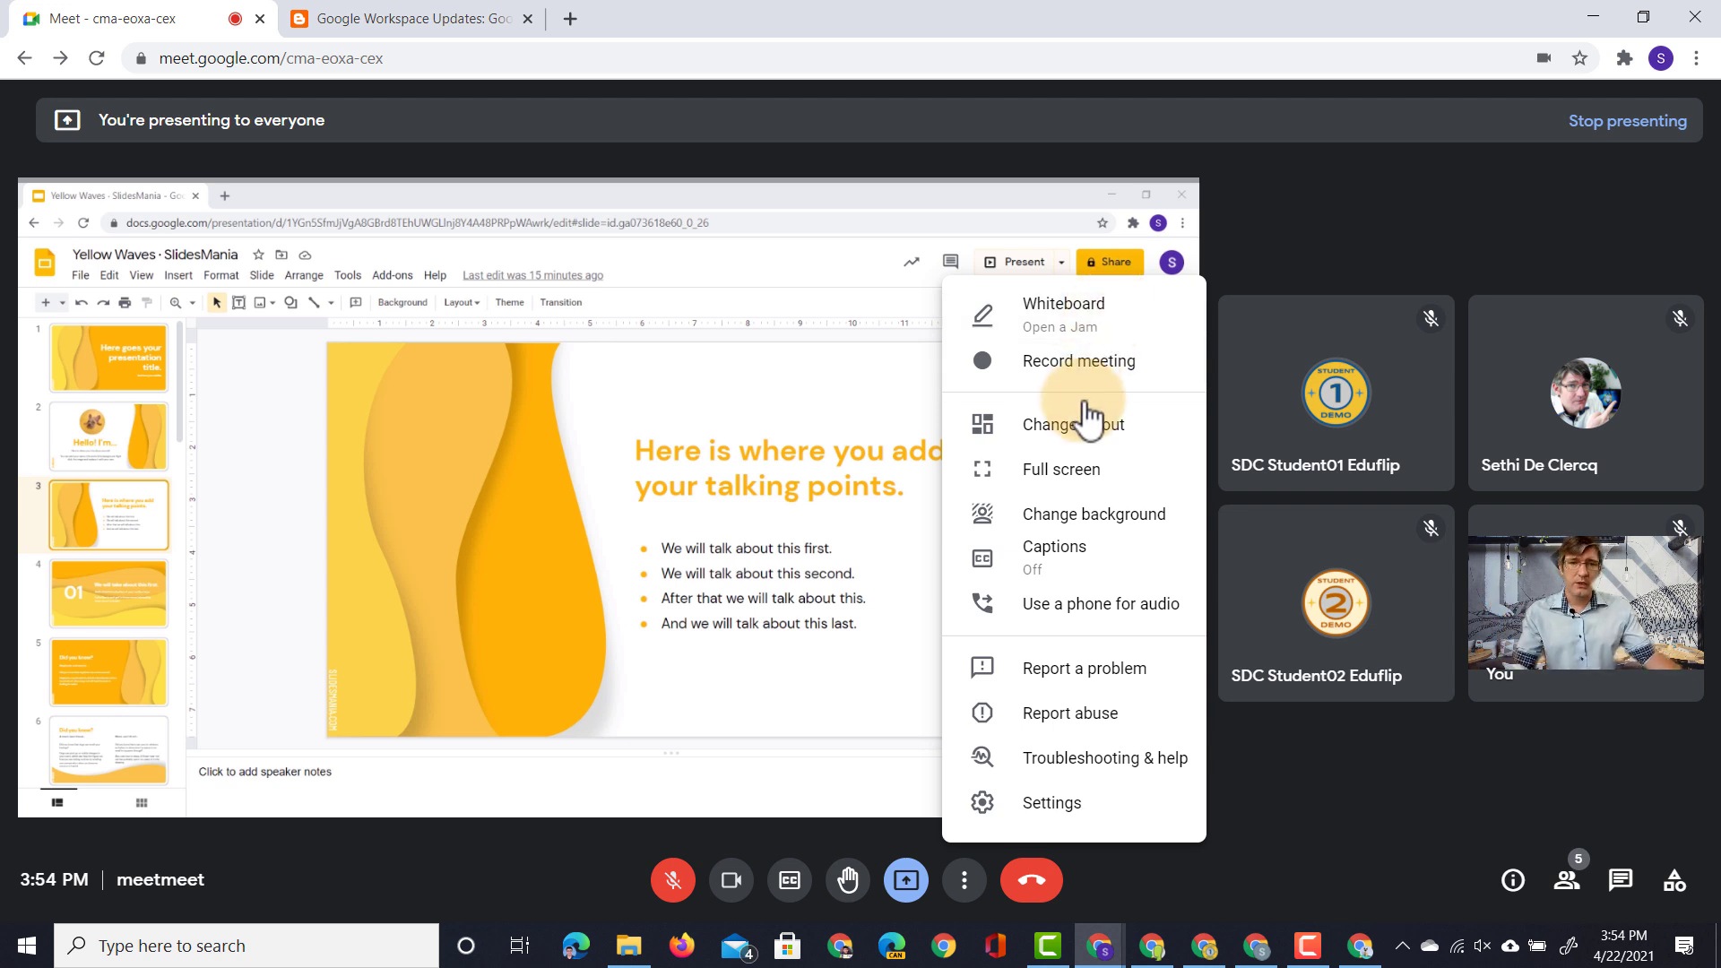
mouse_move(932, 481)
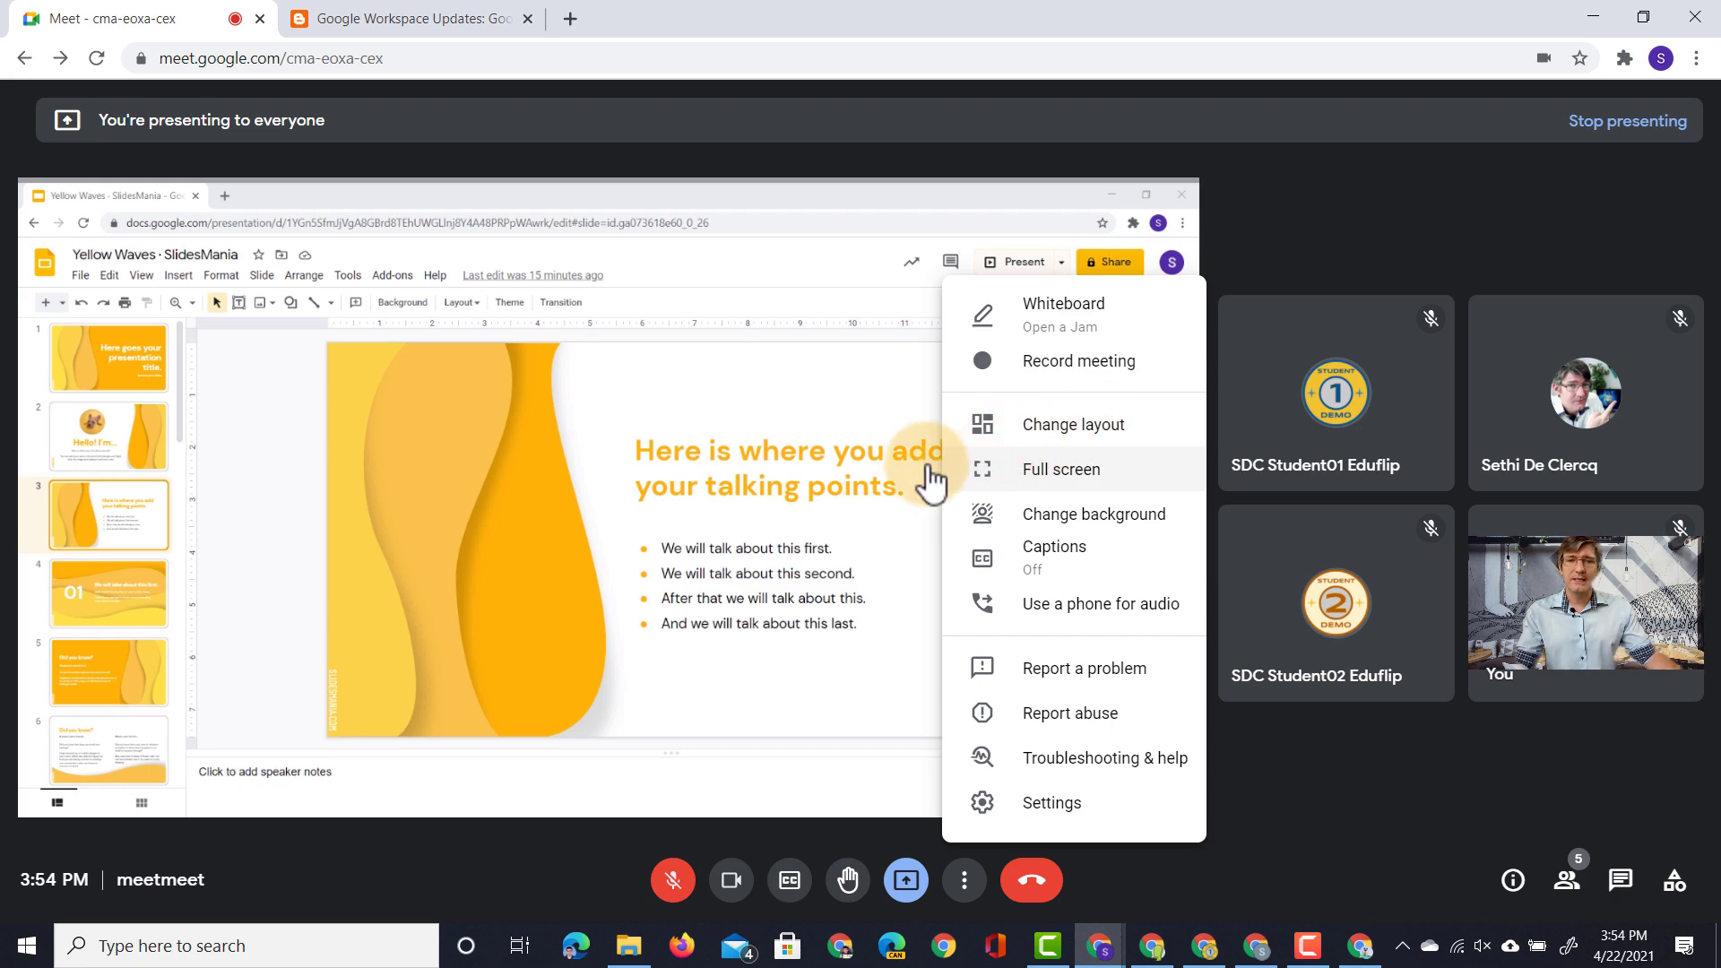